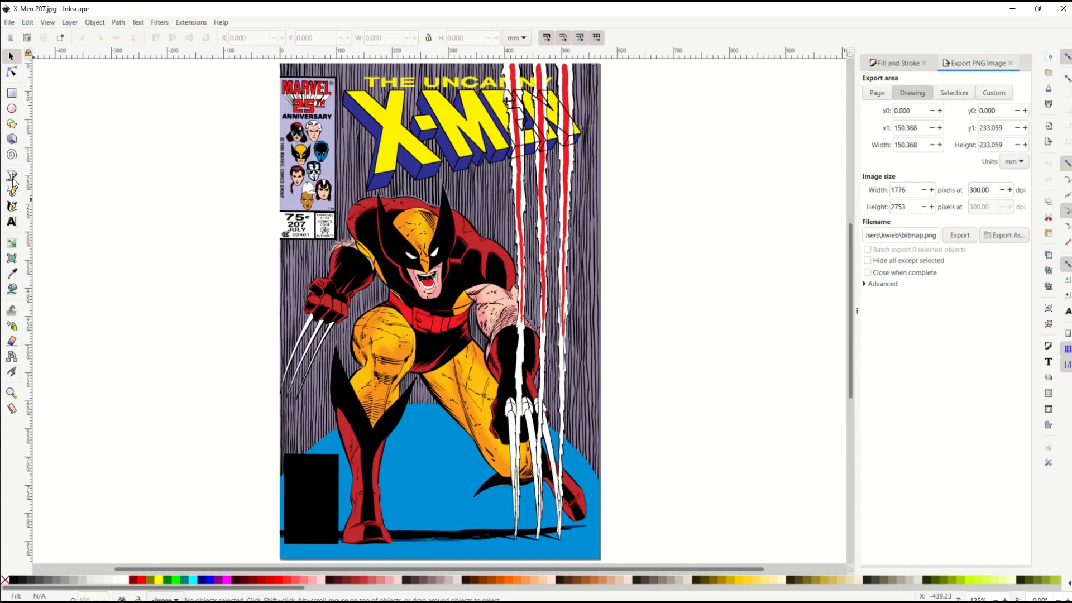
# Switch to the Pen tool in Regular Bezier path mode.
pyautogui.click(12, 177)
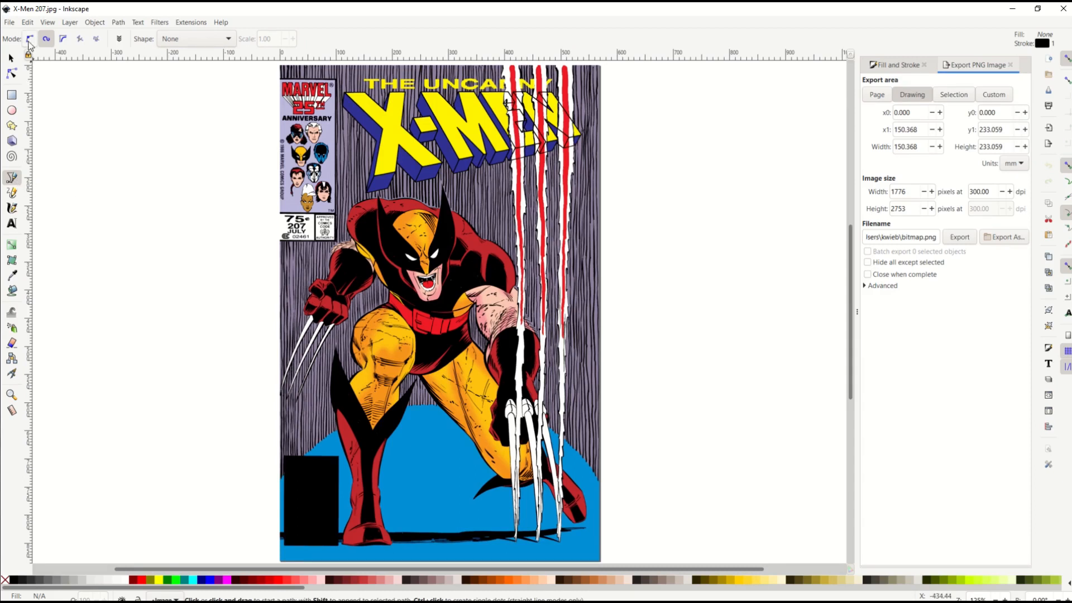
pyautogui.moveTo(30, 39)
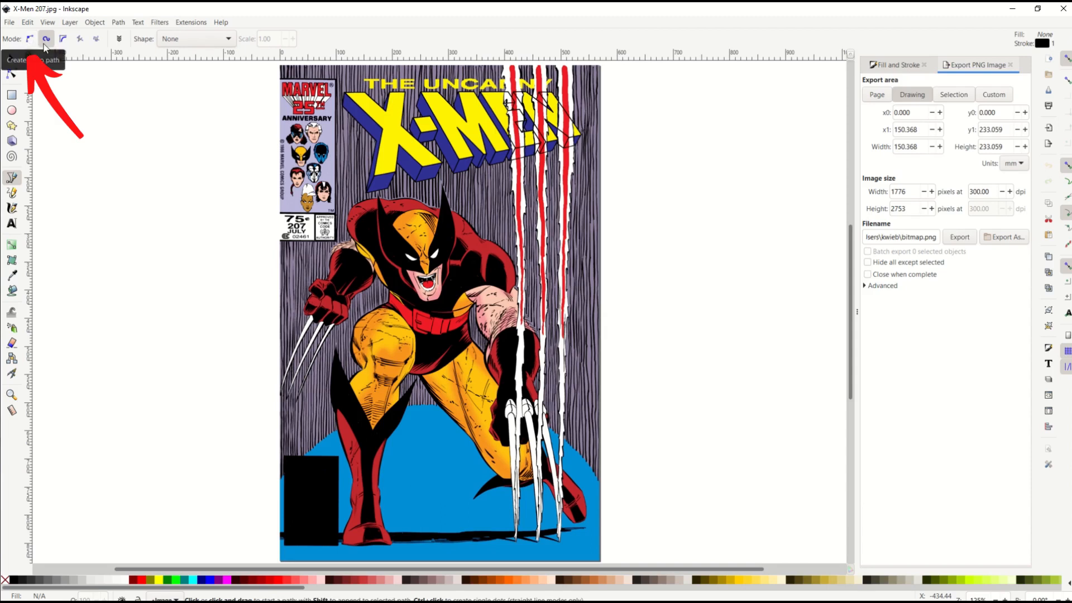
pyautogui.moveTo(63, 39)
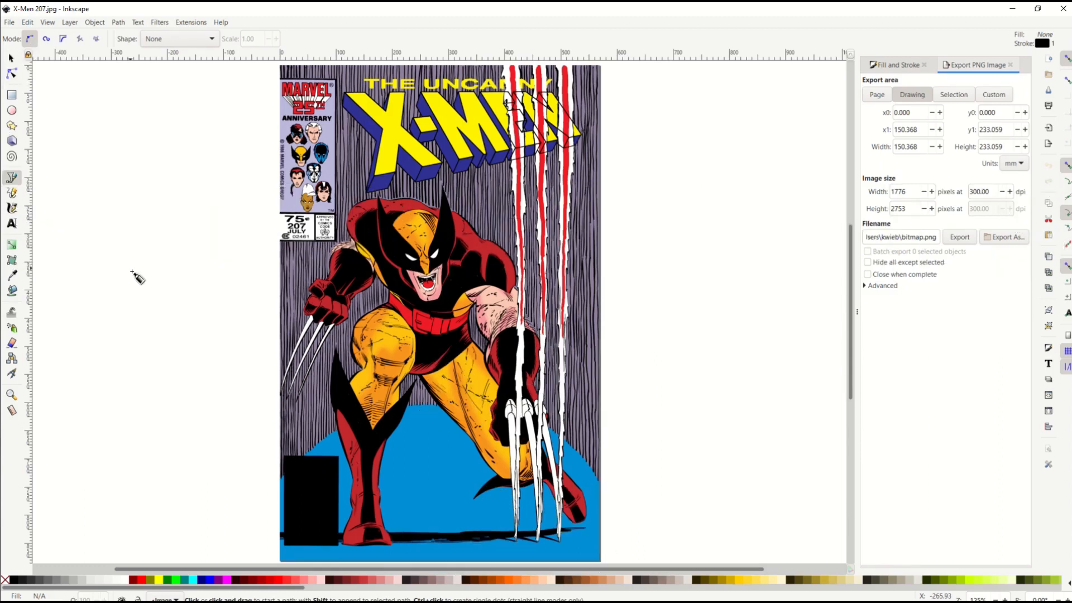
pyautogui.moveTo(186, 205)
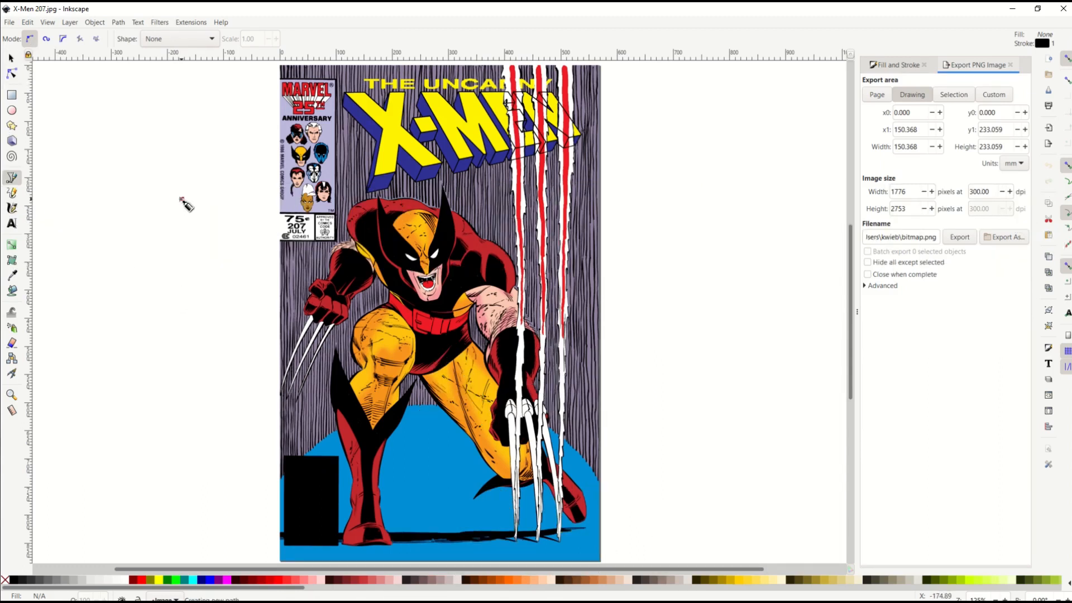
# Draw a closed four-sided straight-line practice shape on the blank canvas beside the cover.
pyautogui.click(181, 200)
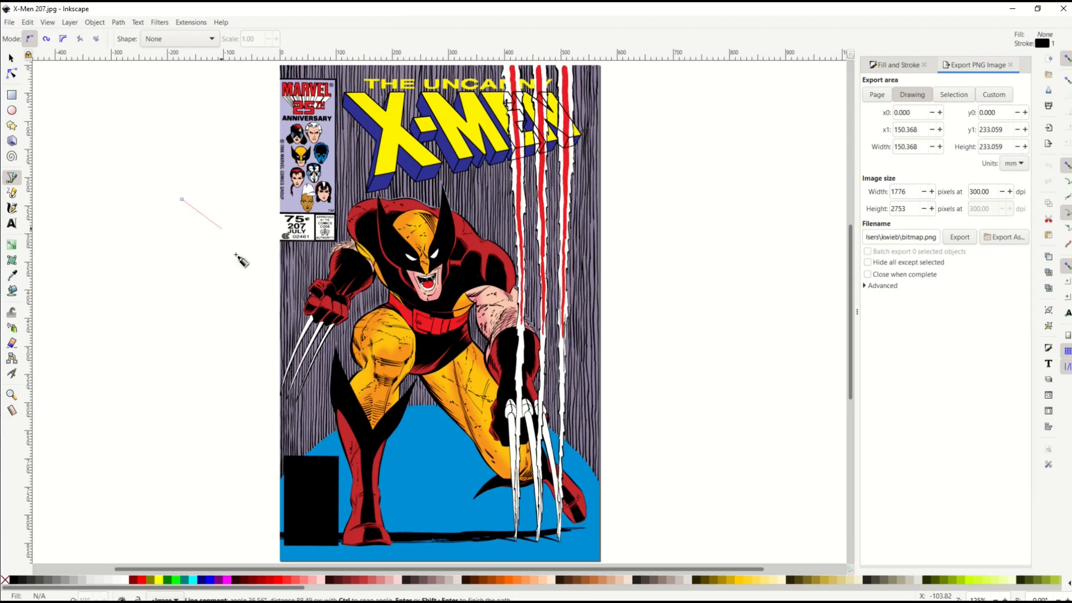
pyautogui.moveTo(255, 255)
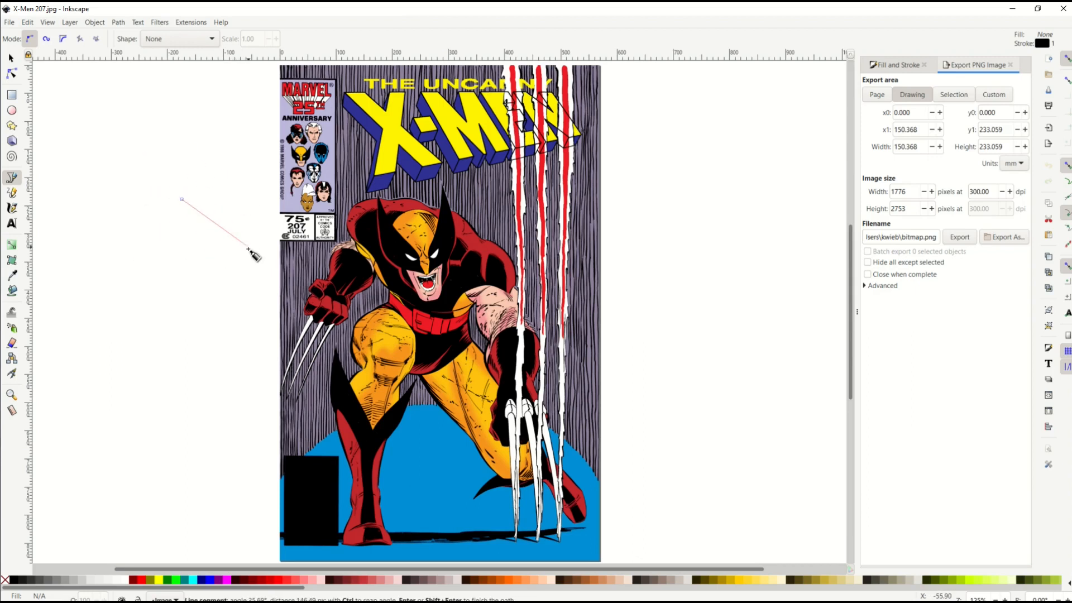
pyautogui.moveTo(253, 265)
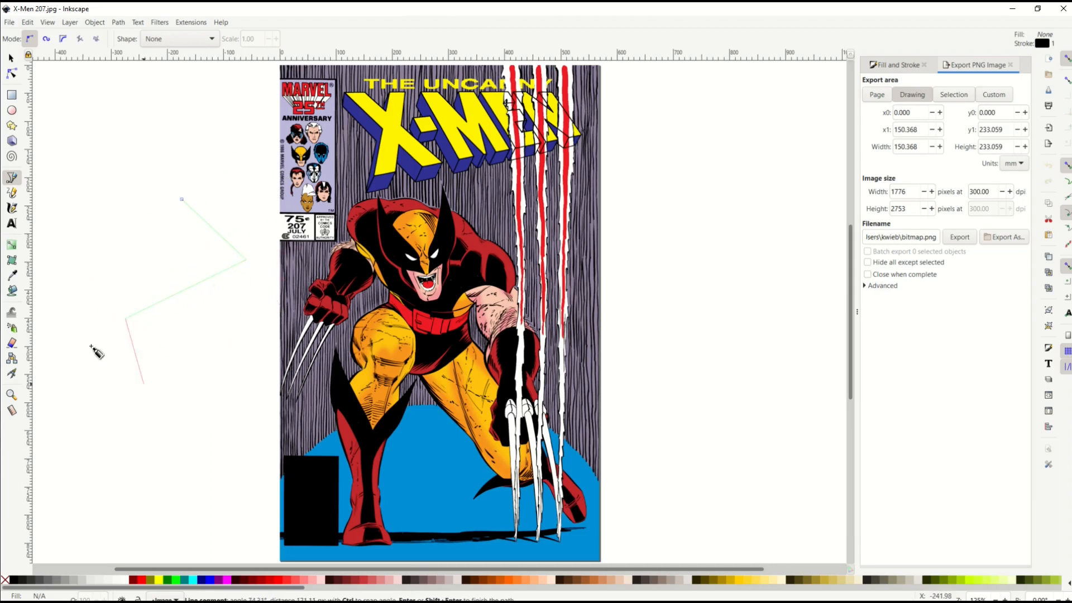
pyautogui.click(170, 201)
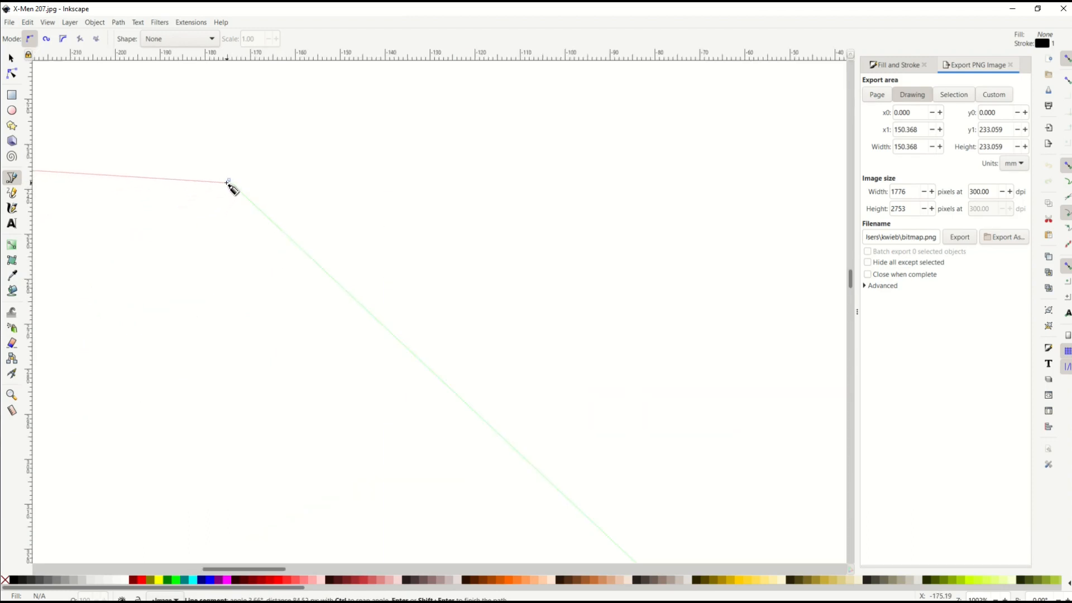
pyautogui.click(228, 181)
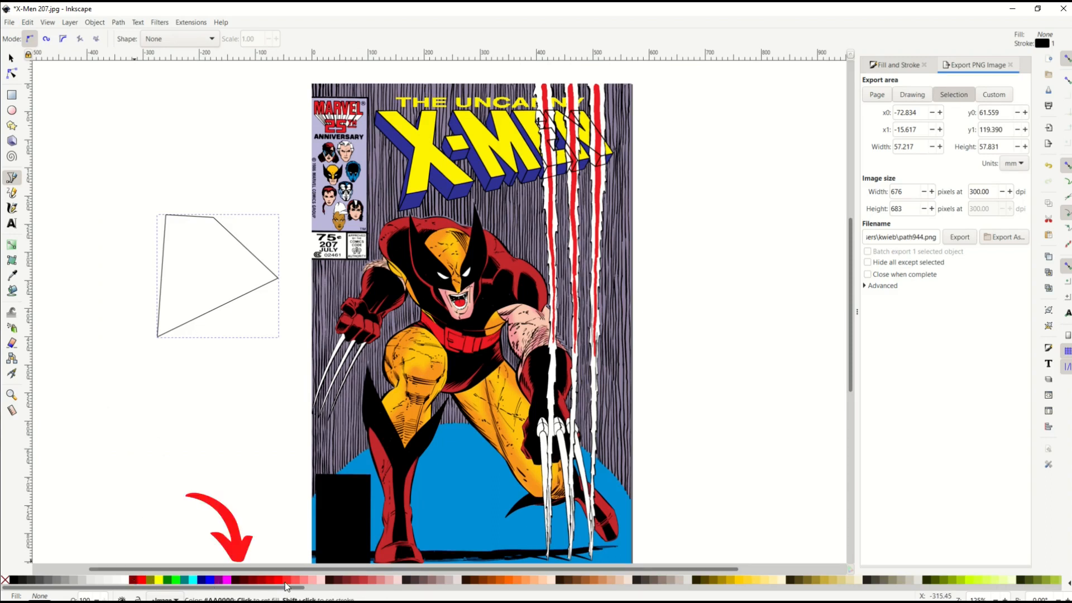
pyautogui.moveTo(233, 590)
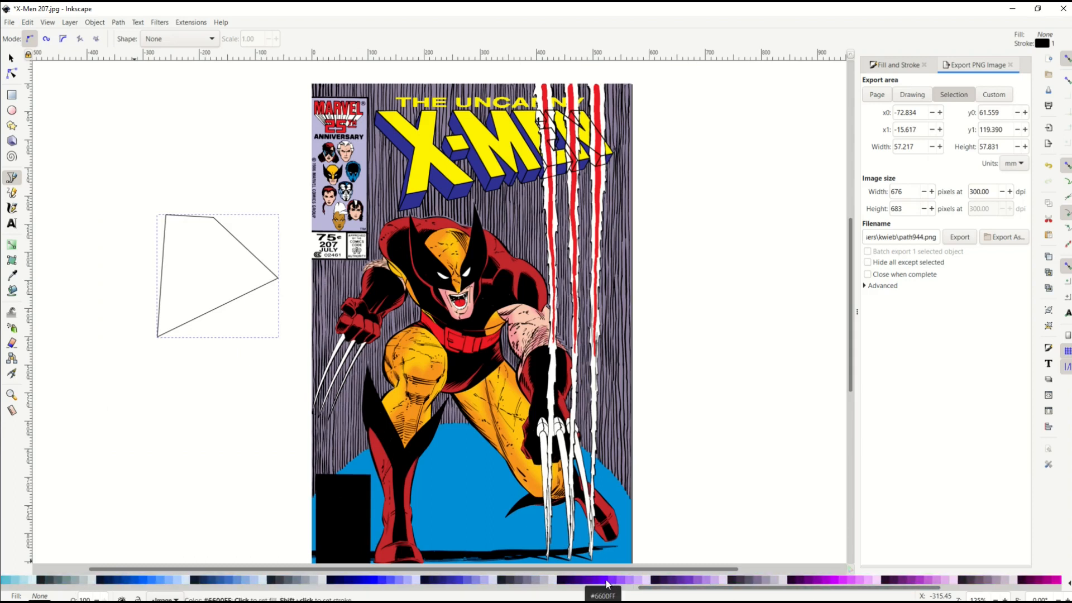
# Fill the practice shape with the #6600FF purple swatch.
pyautogui.click(603, 581)
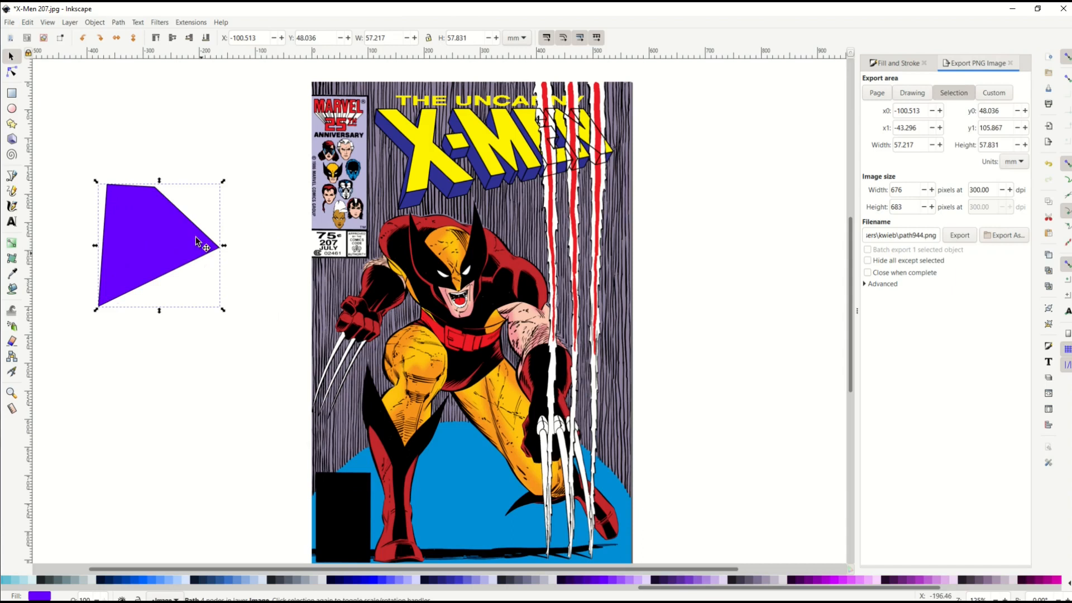
pyautogui.moveTo(88, 194)
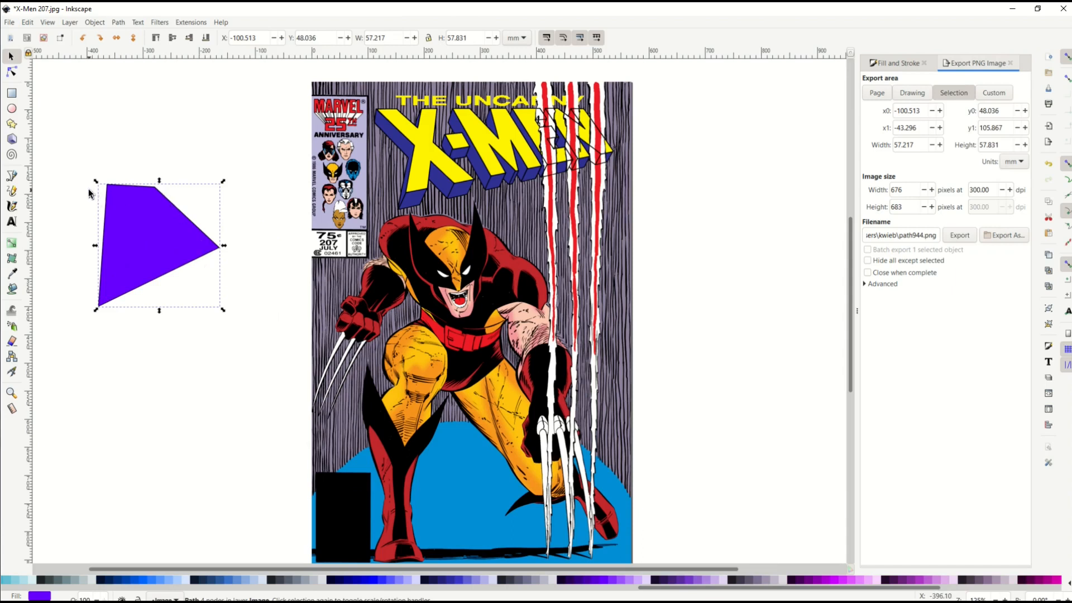
pyautogui.moveTo(472, 298)
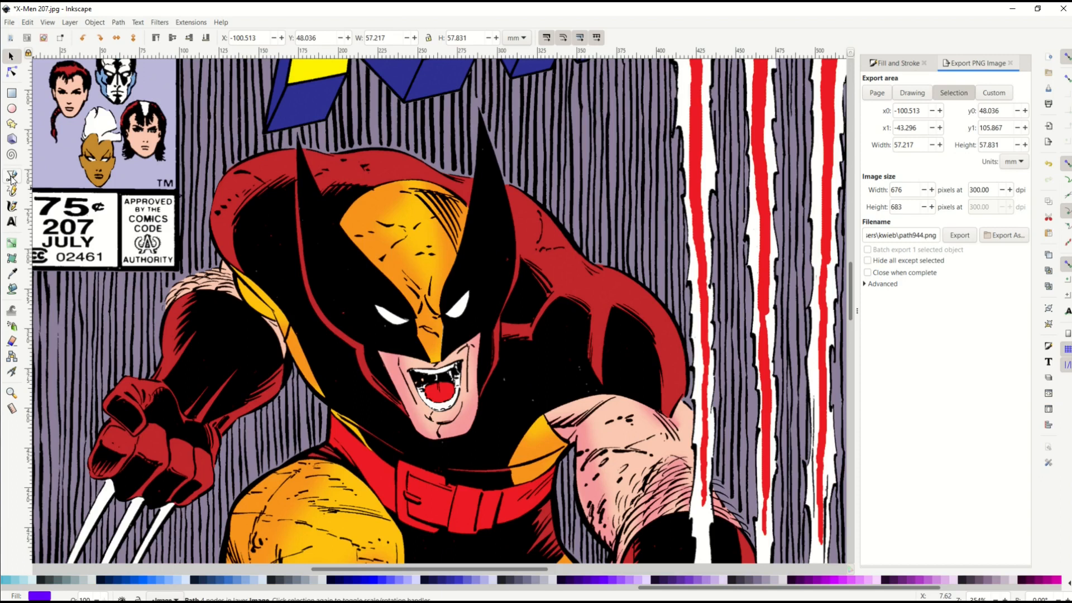
# Trace Wolverine's mask edge with curved pen nodes from ear tip, past the nose, under the eye.
pyautogui.click(12, 177)
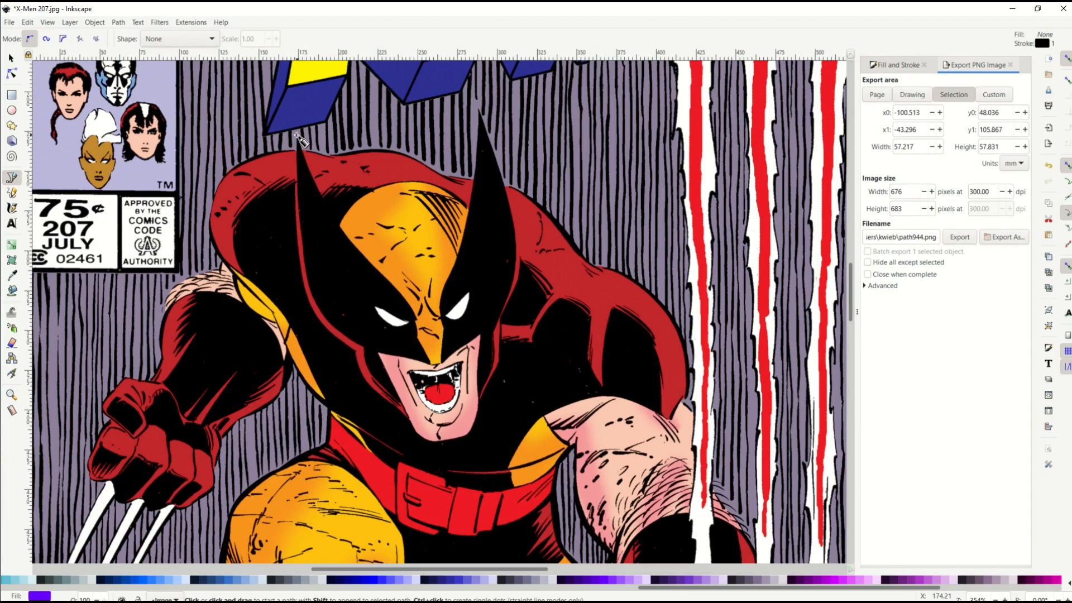
pyautogui.click(911, 95)
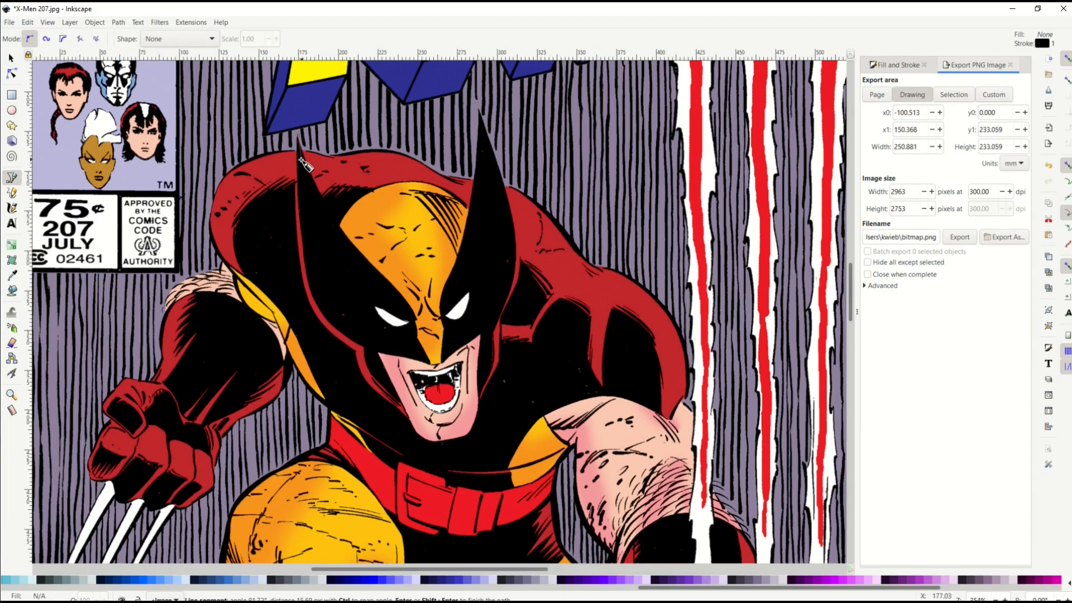
pyautogui.moveTo(372, 171)
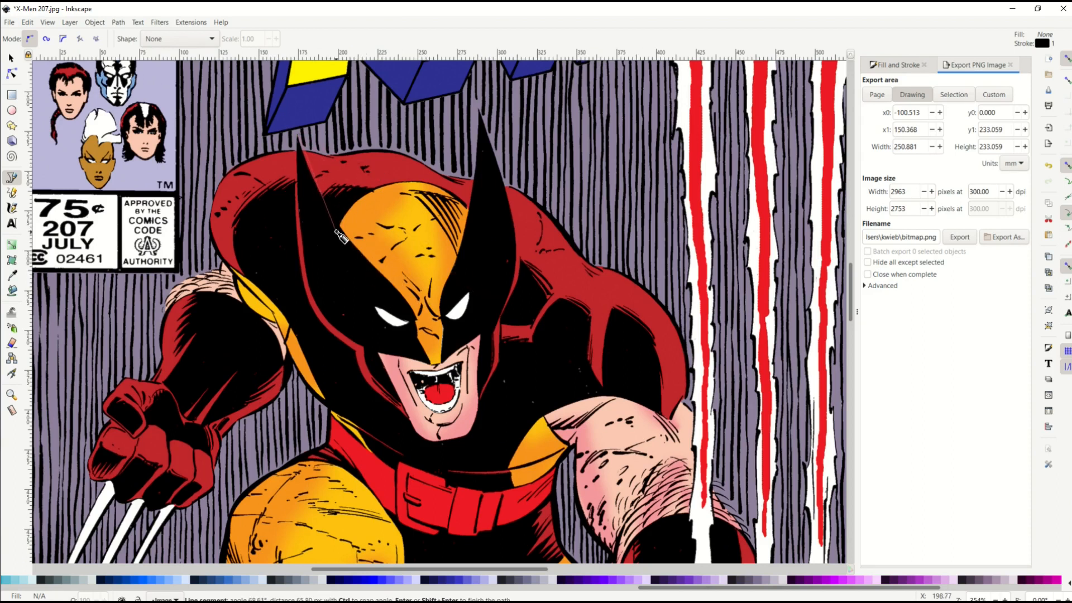
pyautogui.moveTo(342, 232); pyautogui.dragTo(355, 246)
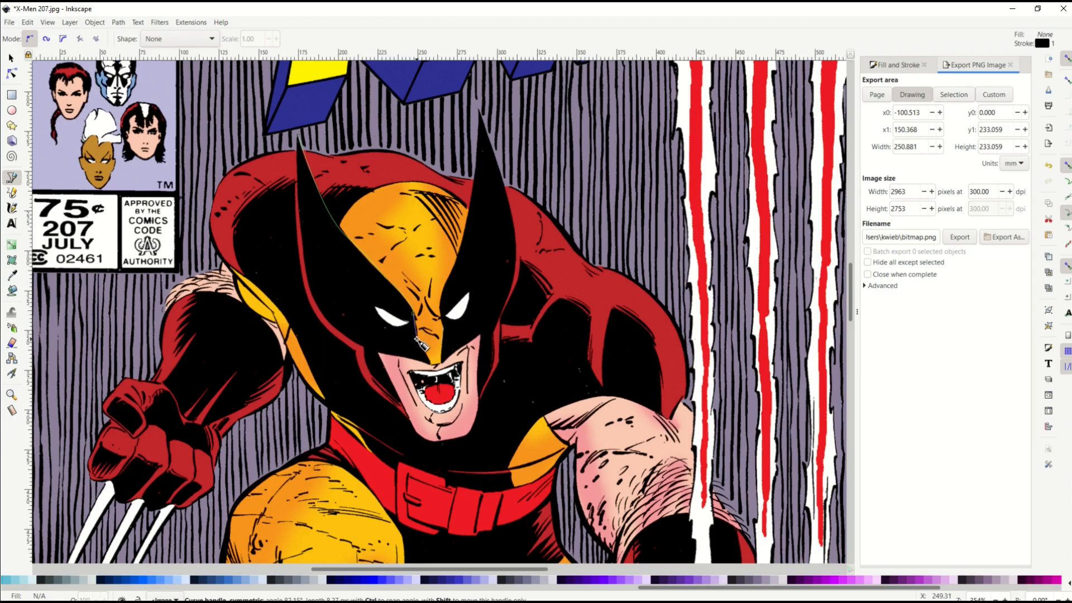
pyautogui.moveTo(420, 341); pyautogui.dragTo(434, 369)
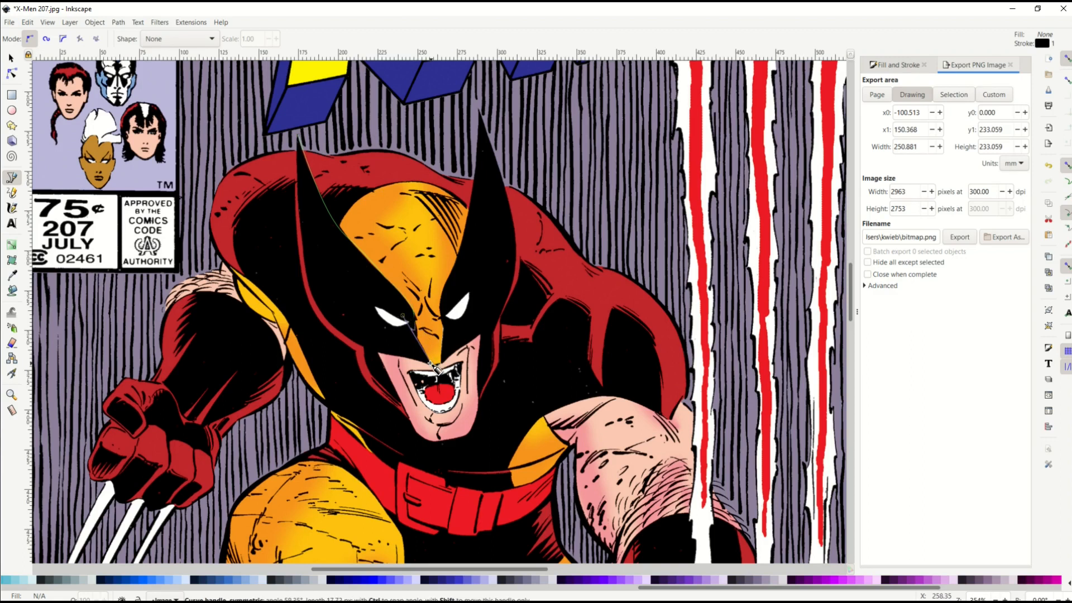
pyautogui.moveTo(430, 363); pyautogui.dragTo(396, 400)
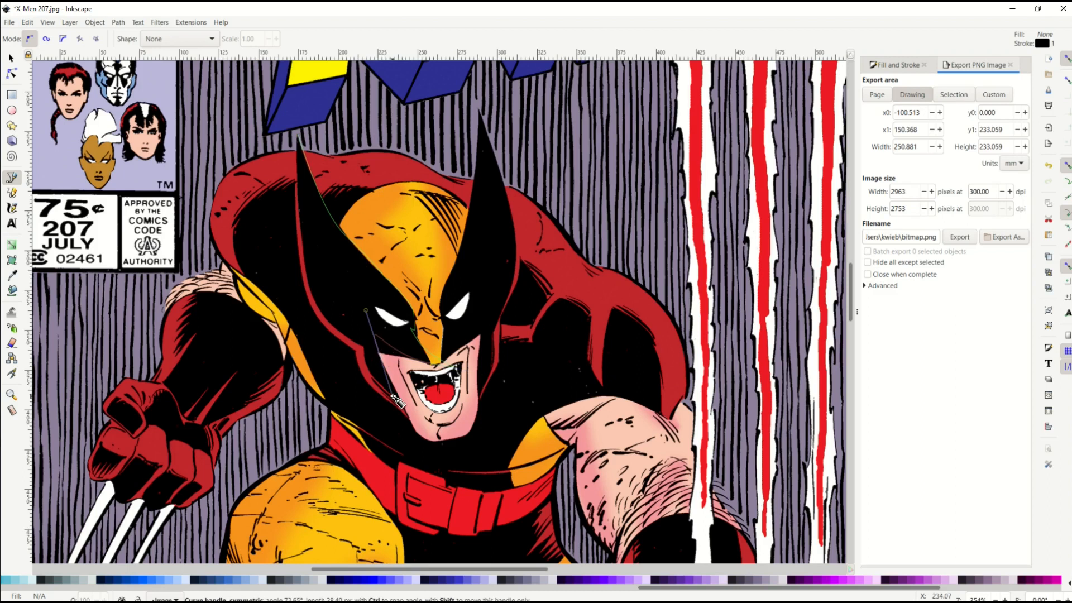
pyautogui.moveTo(395, 401); pyautogui.dragTo(372, 363)
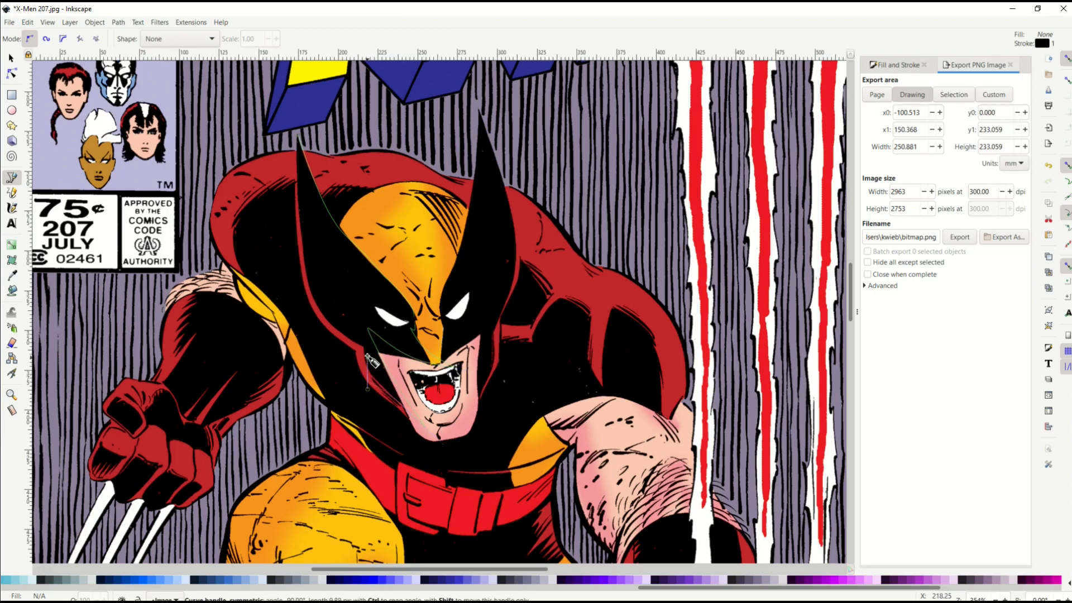
pyautogui.moveTo(369, 359); pyautogui.dragTo(305, 289)
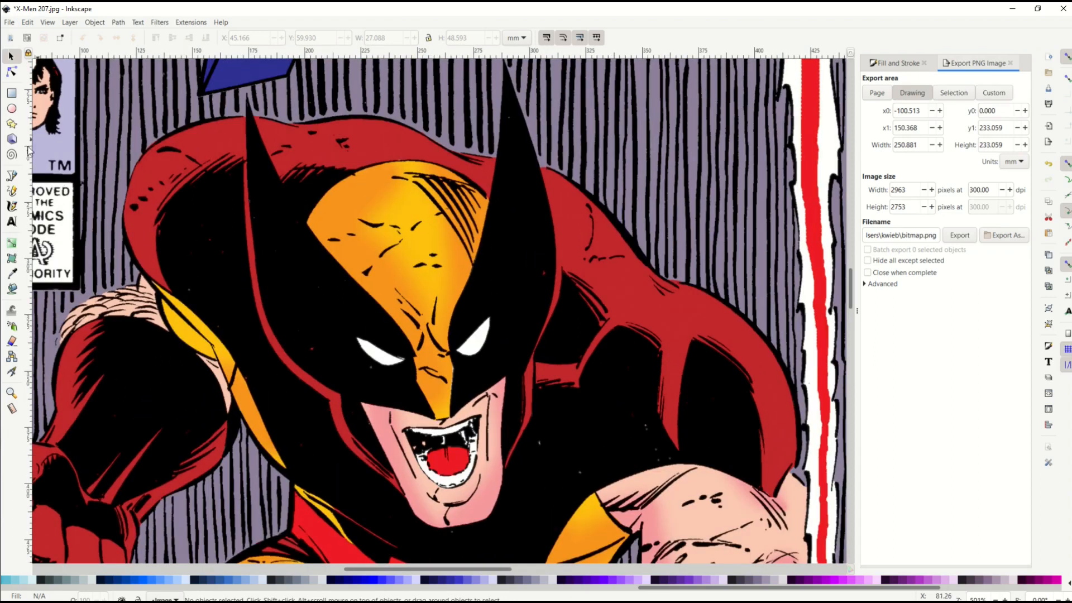
# Outline the left mask half from the ear tip as a closed light blue shape.
pyautogui.click(12, 178)
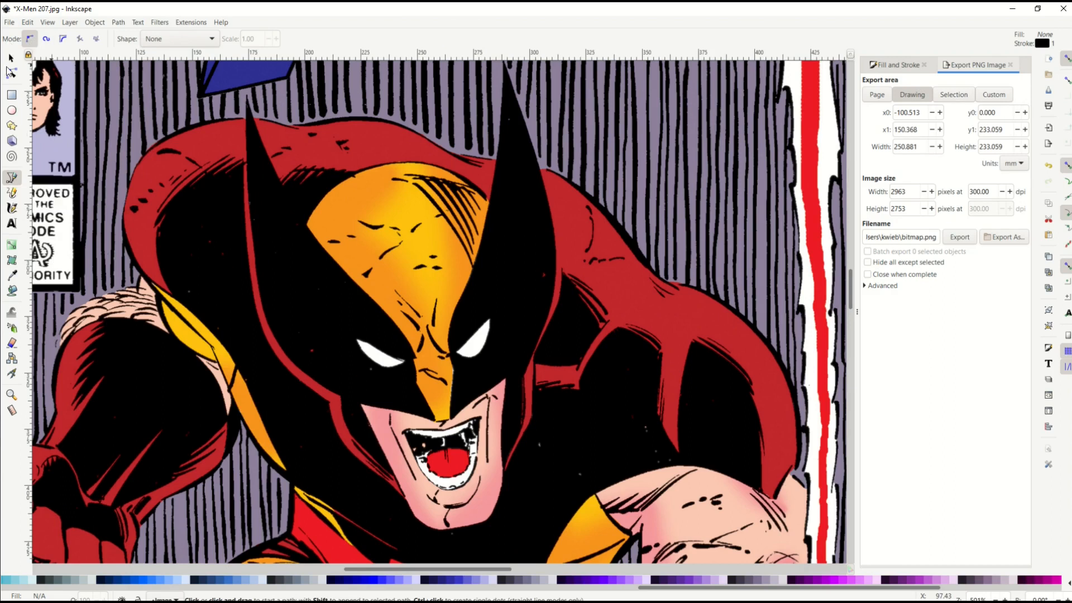
pyautogui.moveTo(30, 39)
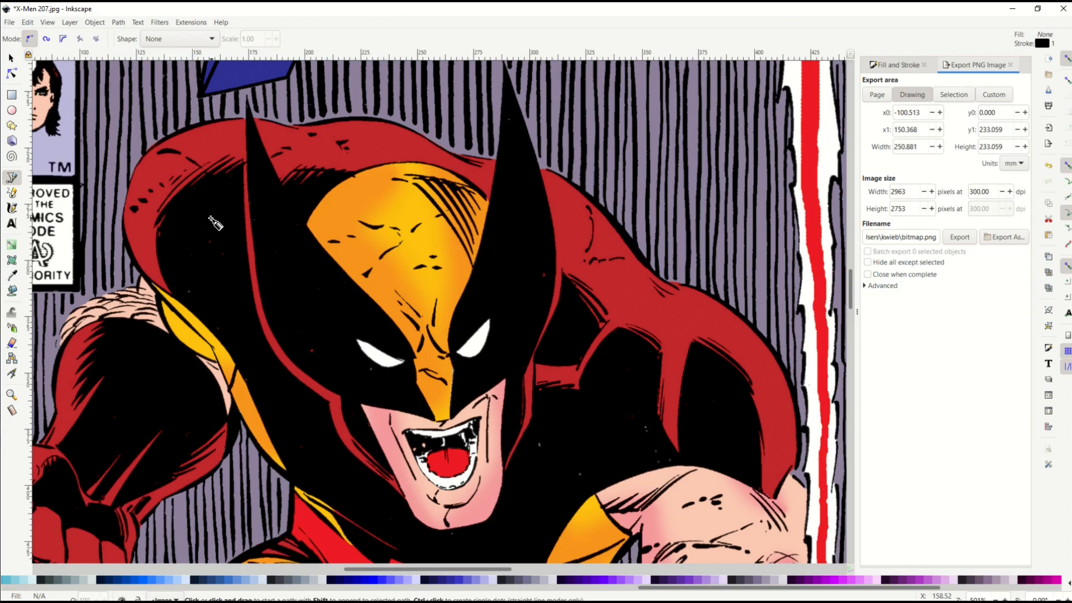
pyautogui.moveTo(249, 97)
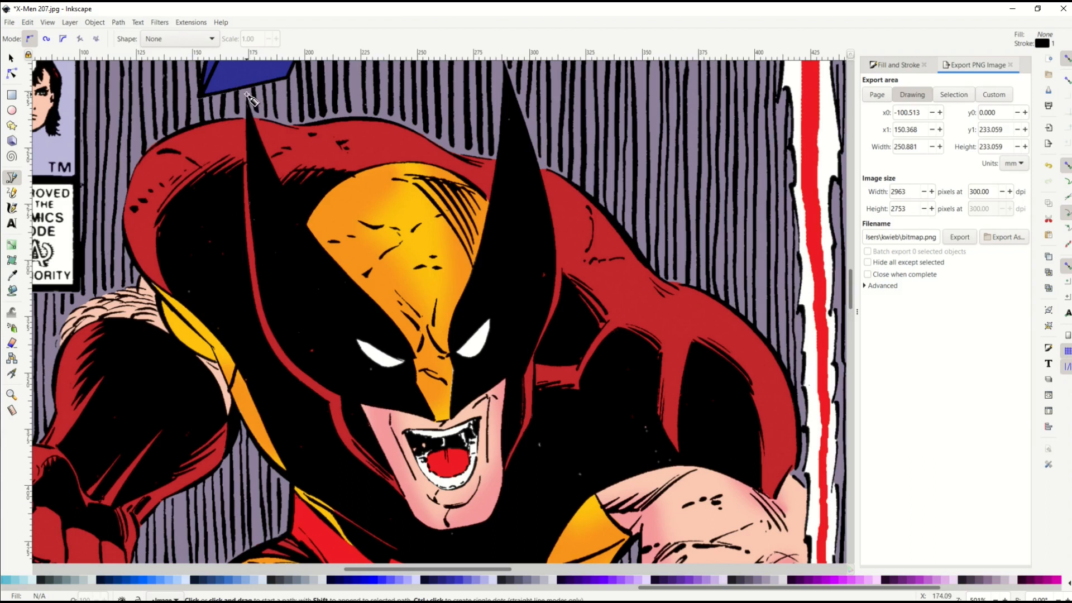
pyautogui.click(250, 96)
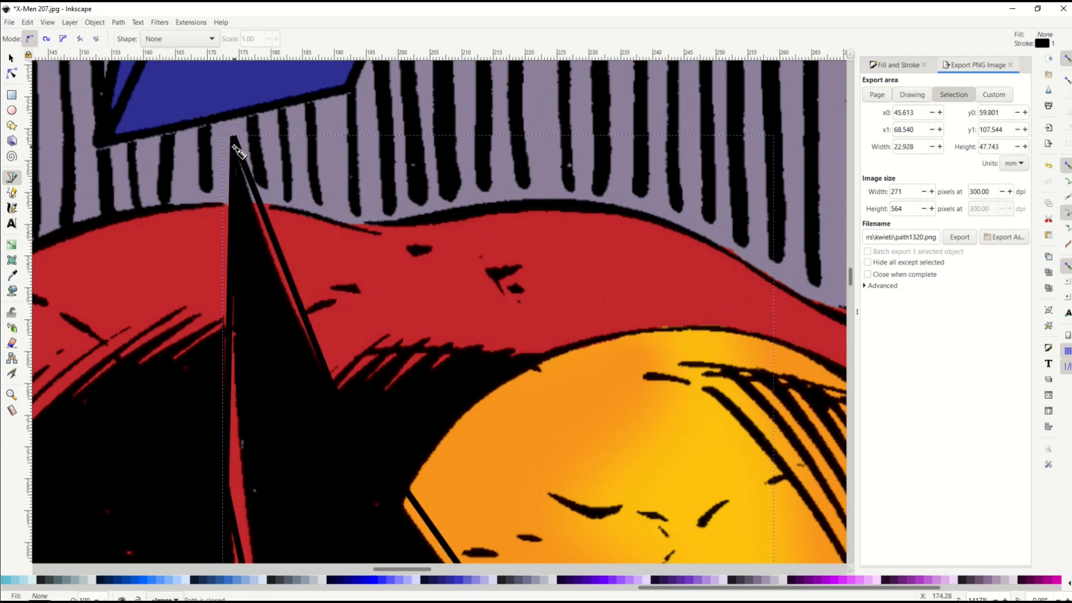
pyautogui.scroll(-3)
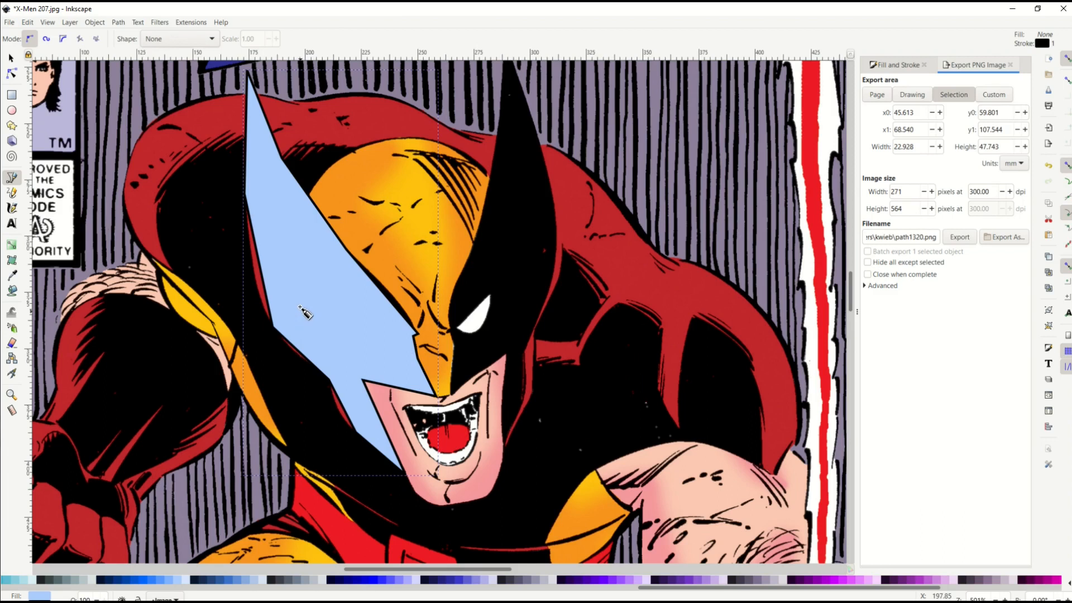
pyautogui.moveTo(353, 313)
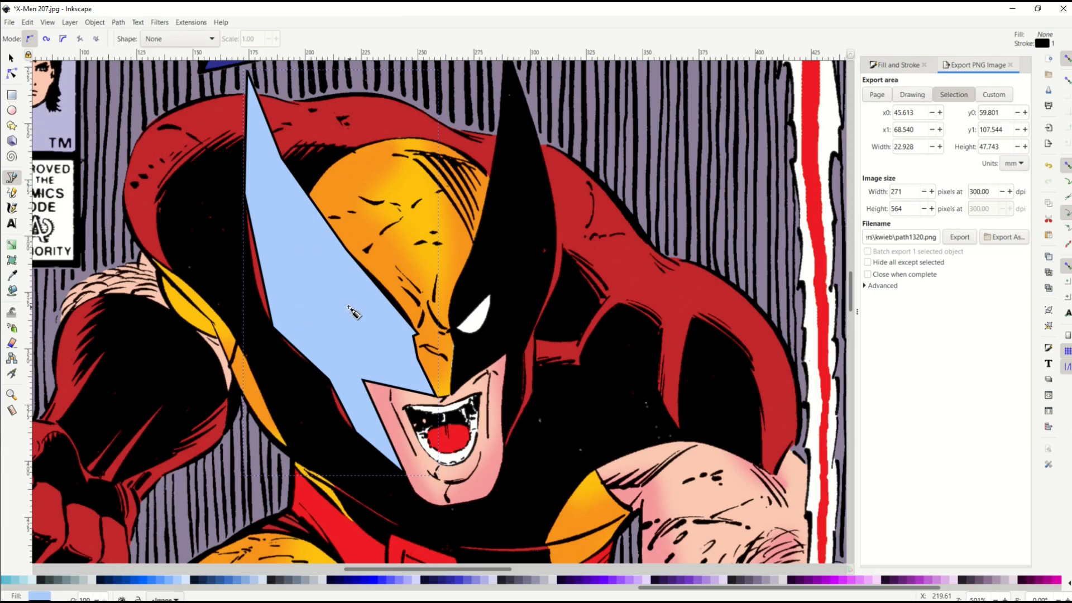
pyautogui.moveTo(271, 326)
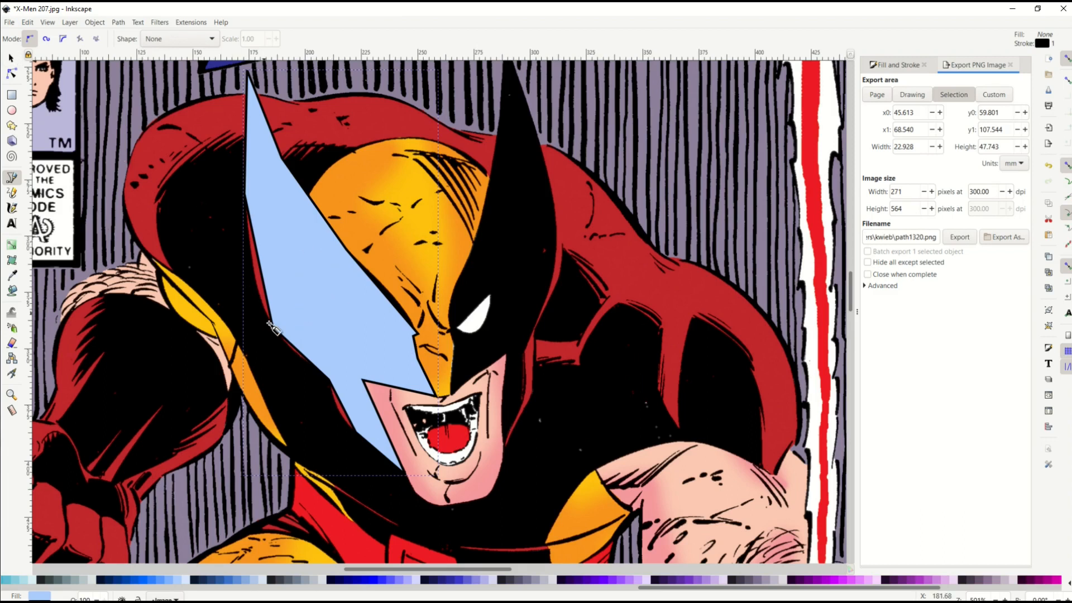
pyautogui.moveTo(13, 60)
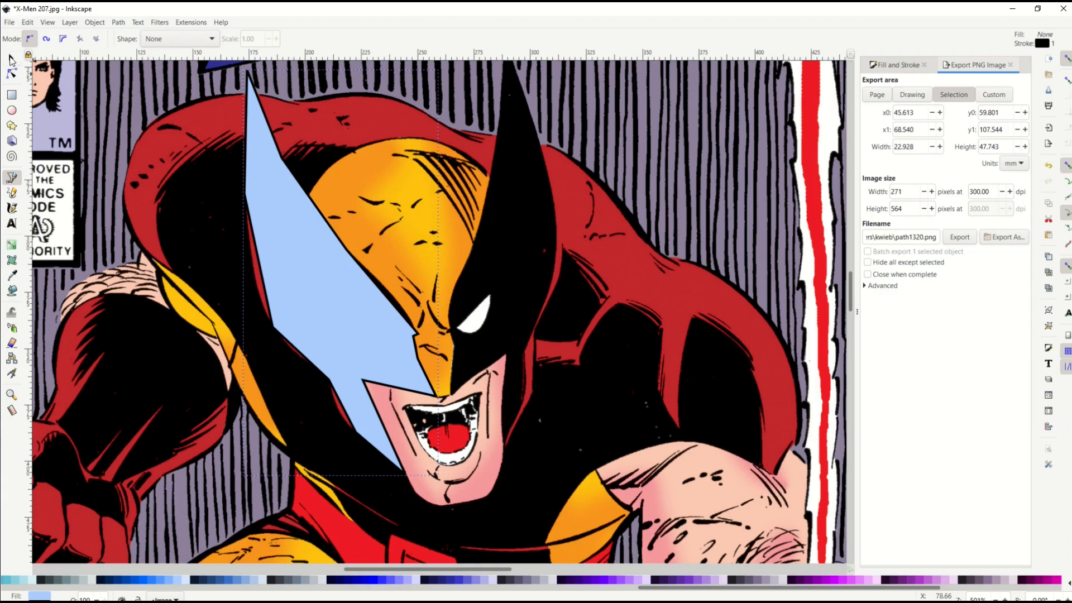
pyautogui.click(11, 55)
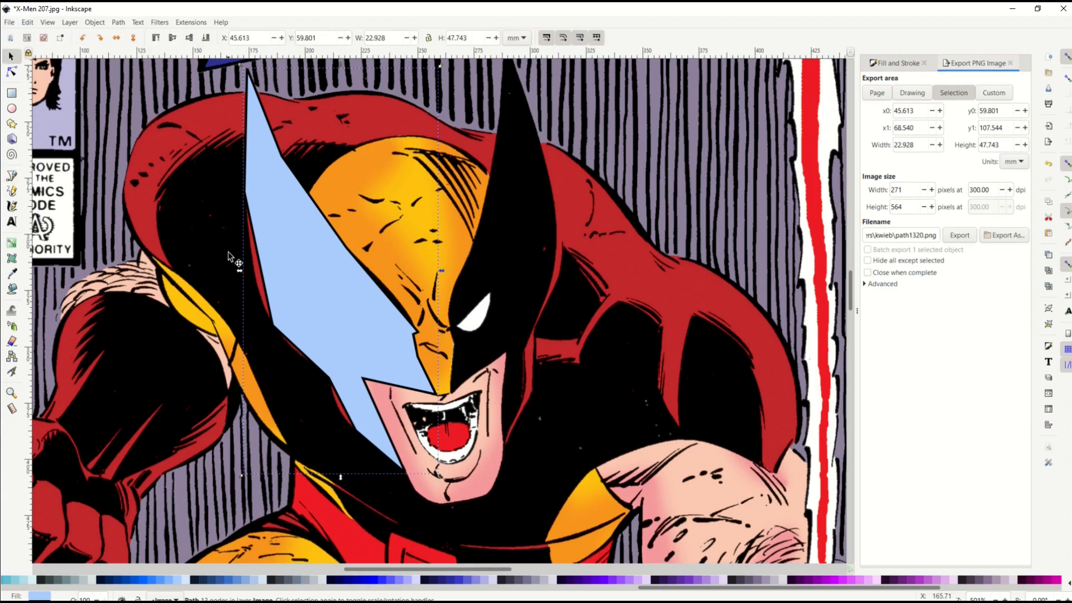
pyautogui.moveTo(228, 256); pyautogui.dragTo(344, 314)
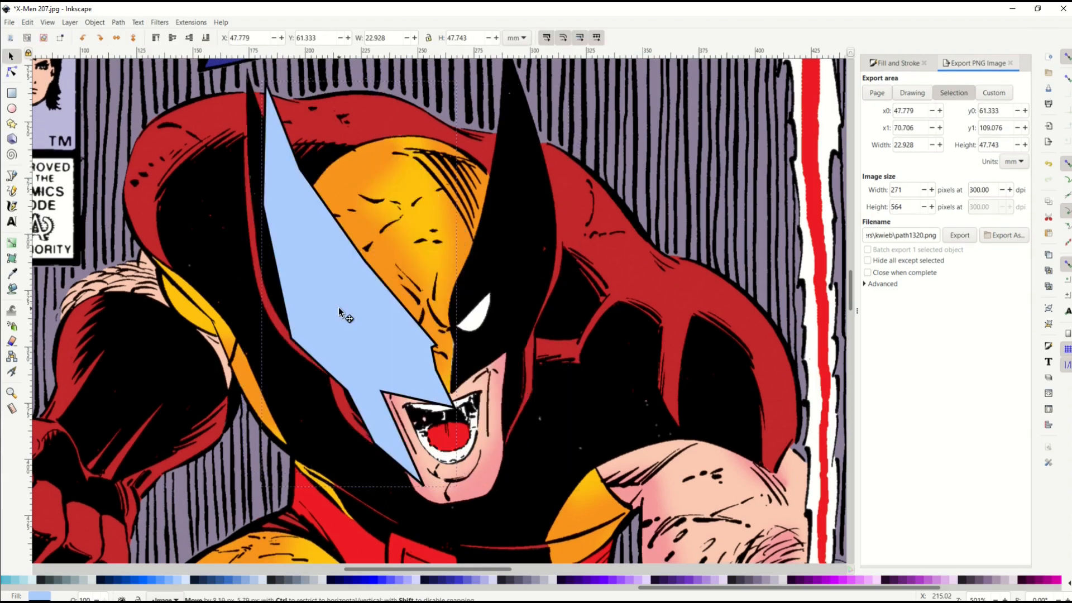
pyautogui.moveTo(345, 313); pyautogui.dragTo(327, 302)
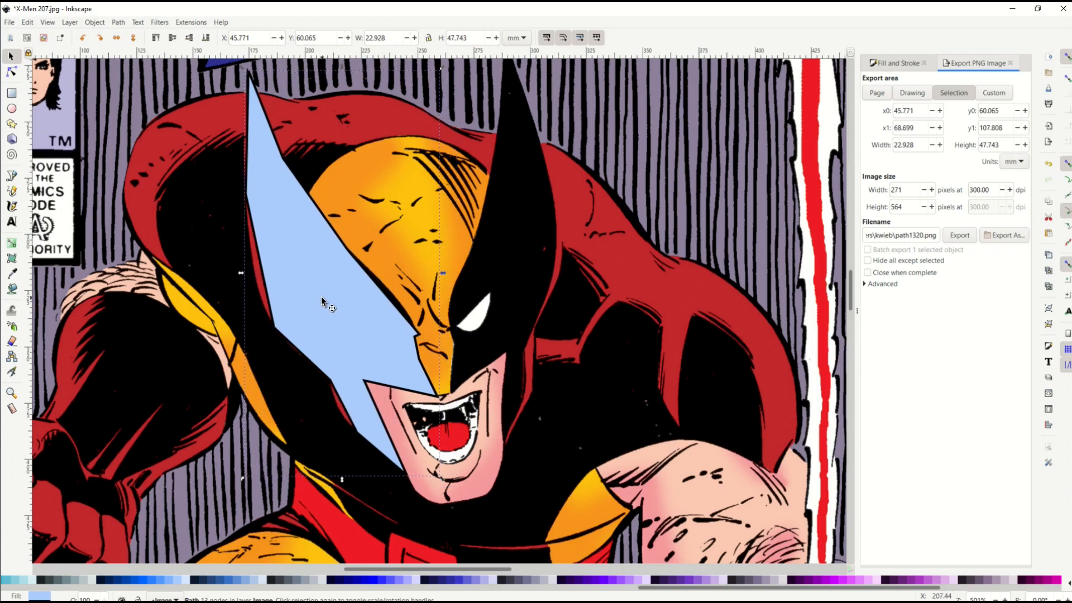
pyautogui.moveTo(11, 74)
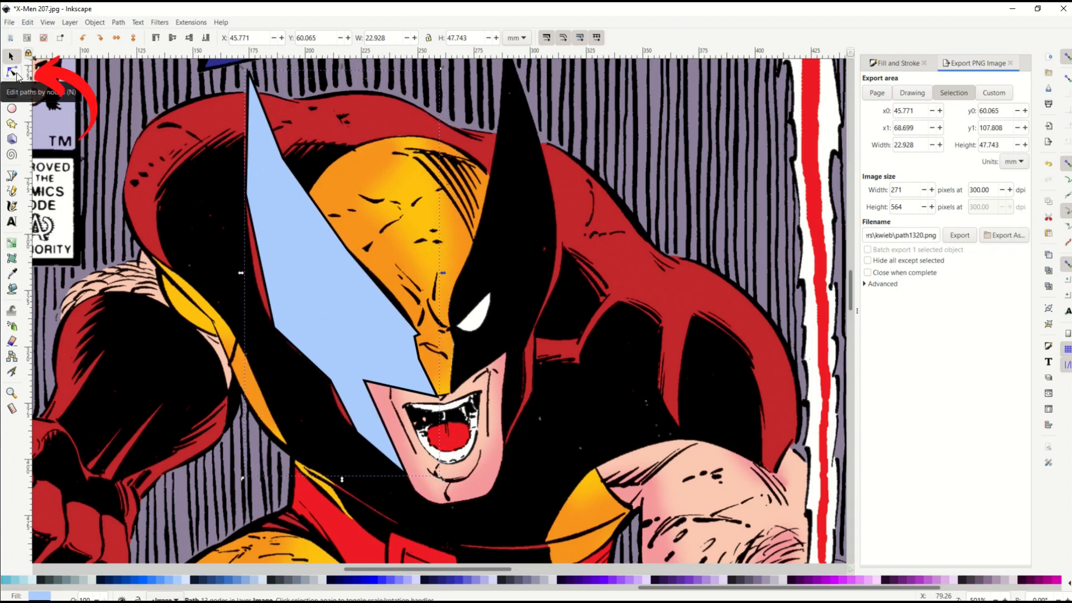
# Bend the blue shape's straight edges into curves along the mask outline with the Node tool.
pyautogui.click(12, 71)
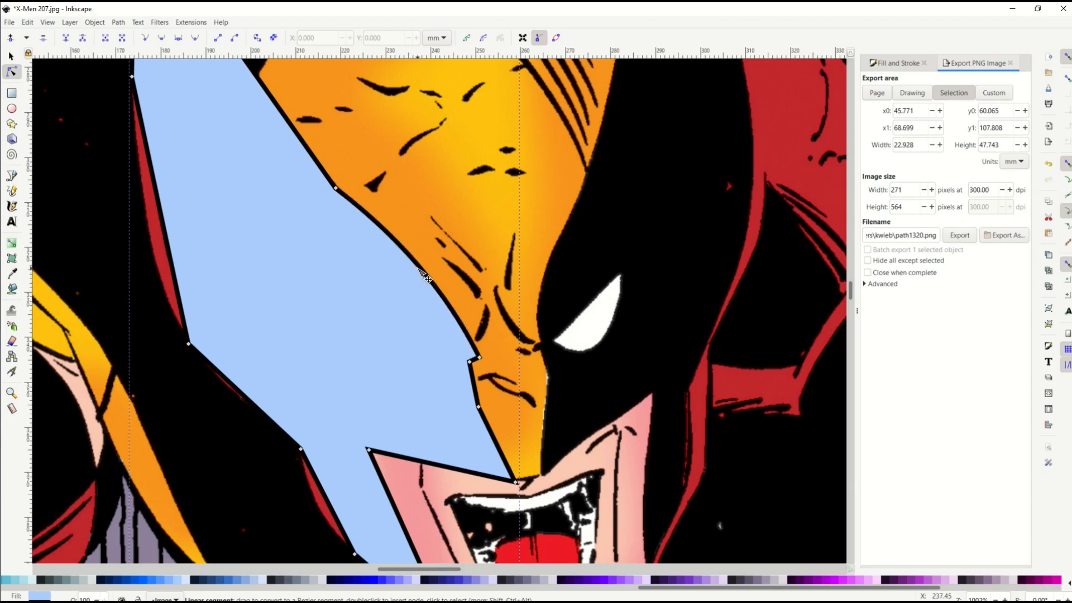
pyautogui.moveTo(313, 381)
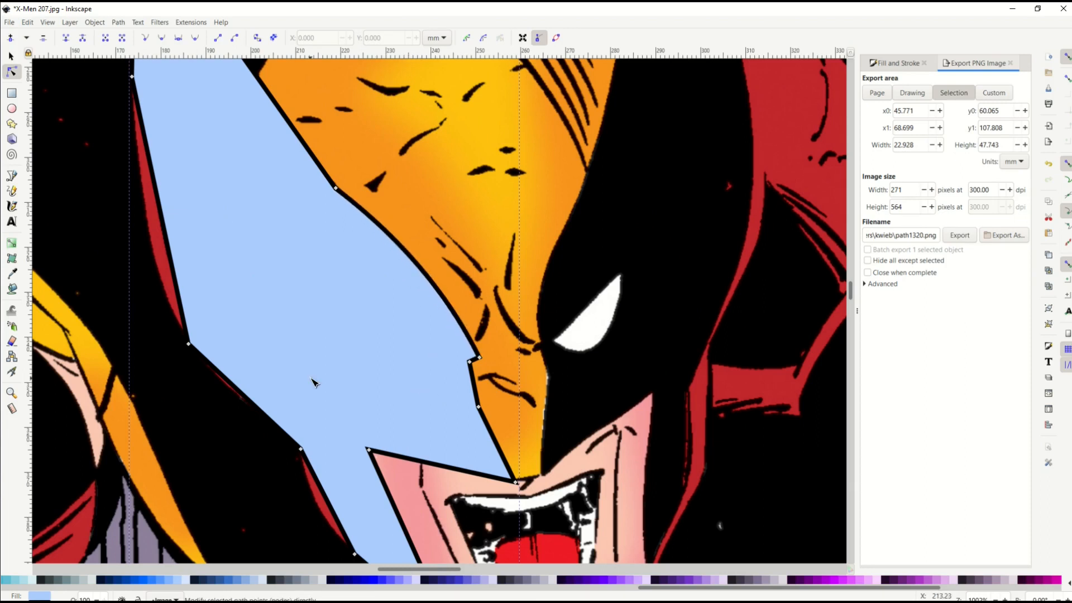
pyautogui.scroll(-3)
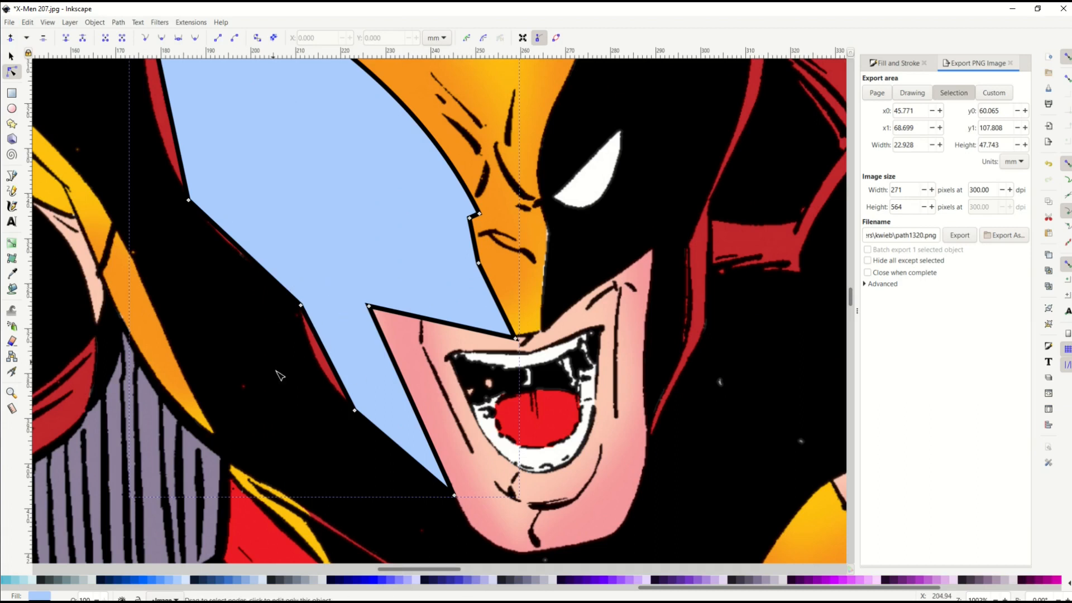
pyautogui.moveTo(308, 346)
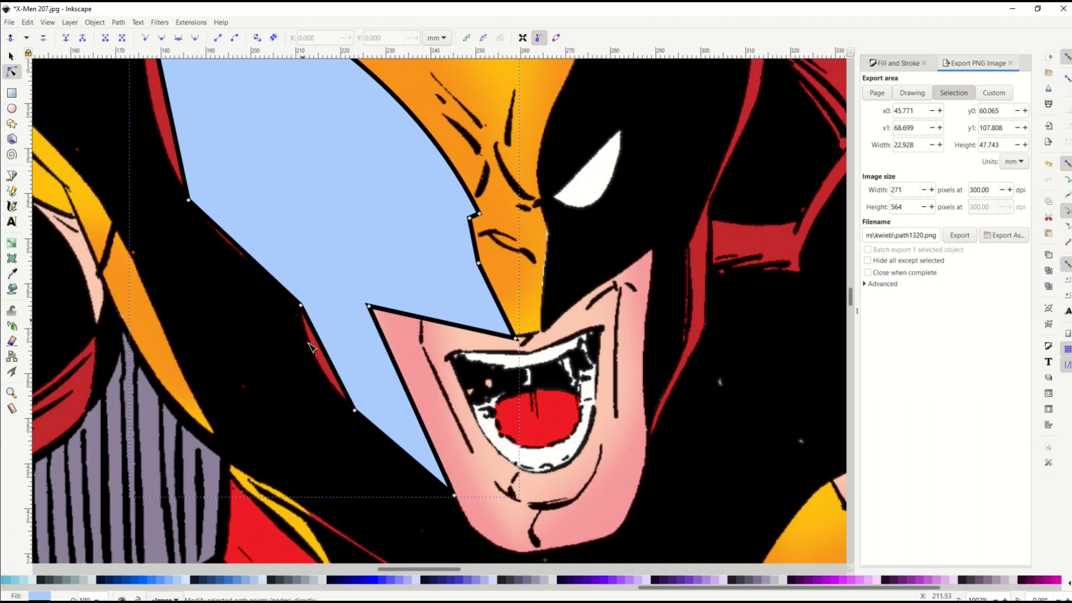
pyautogui.moveTo(334, 367)
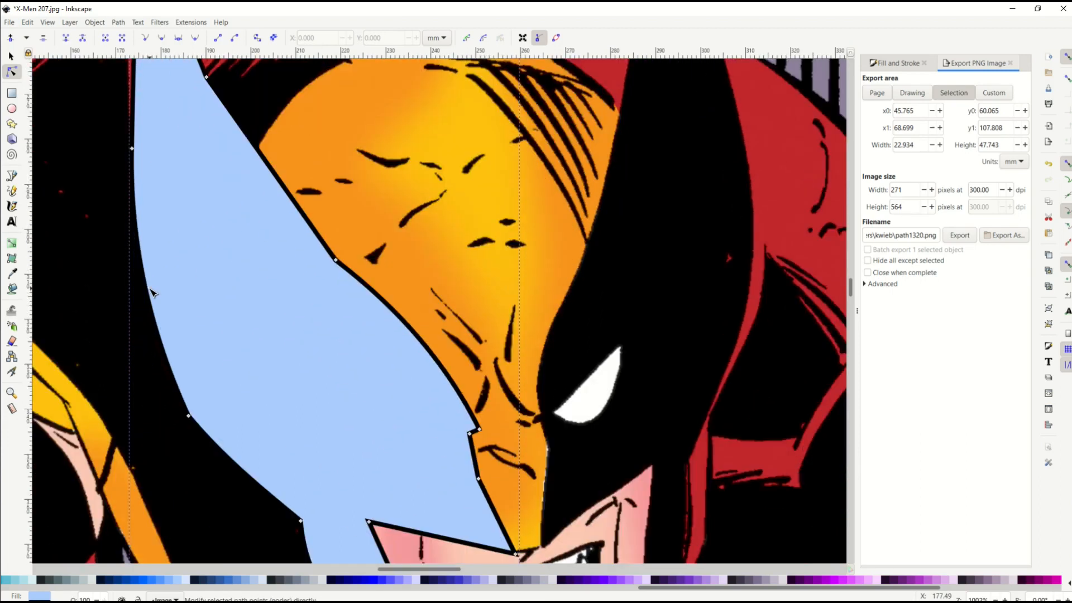
pyautogui.scroll(-3)
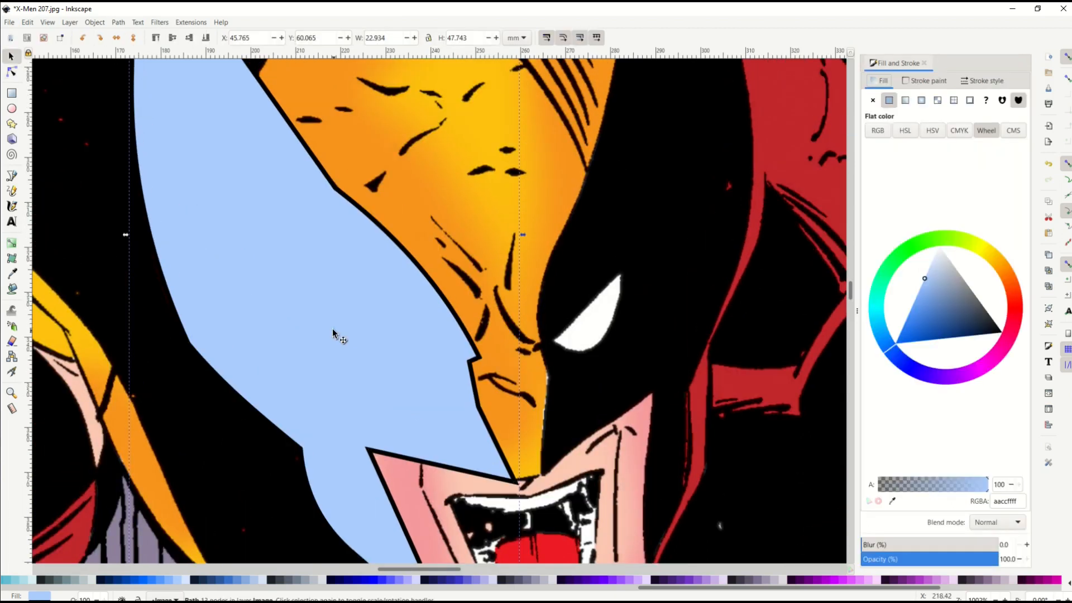
pyautogui.moveTo(325, 439)
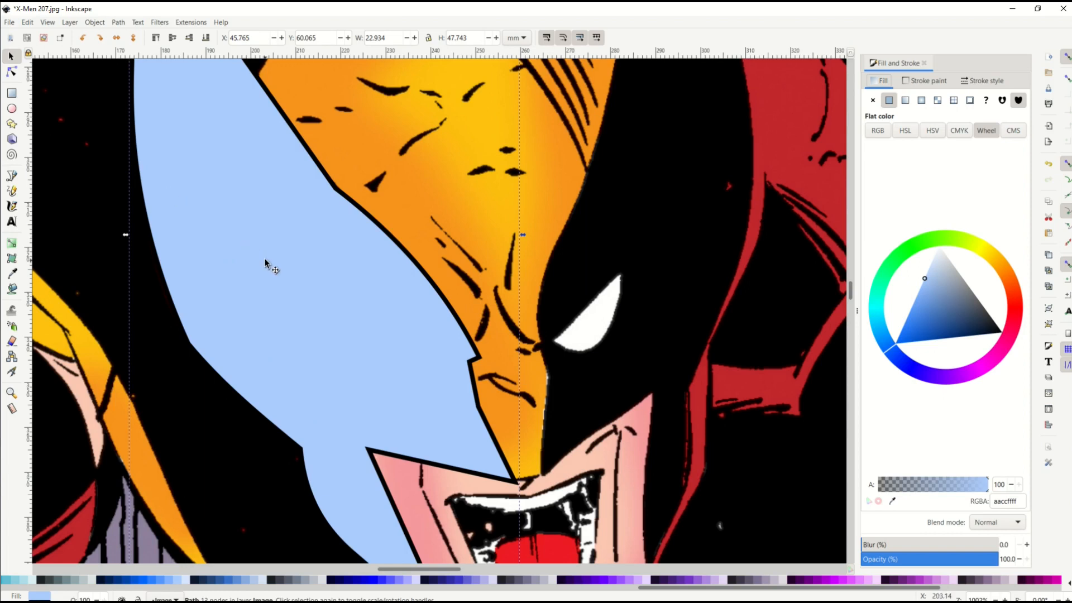
# Set the blue shape's stroke to none and realign it over the mask edge.
pyautogui.moveTo(267, 263); pyautogui.dragTo(309, 290)
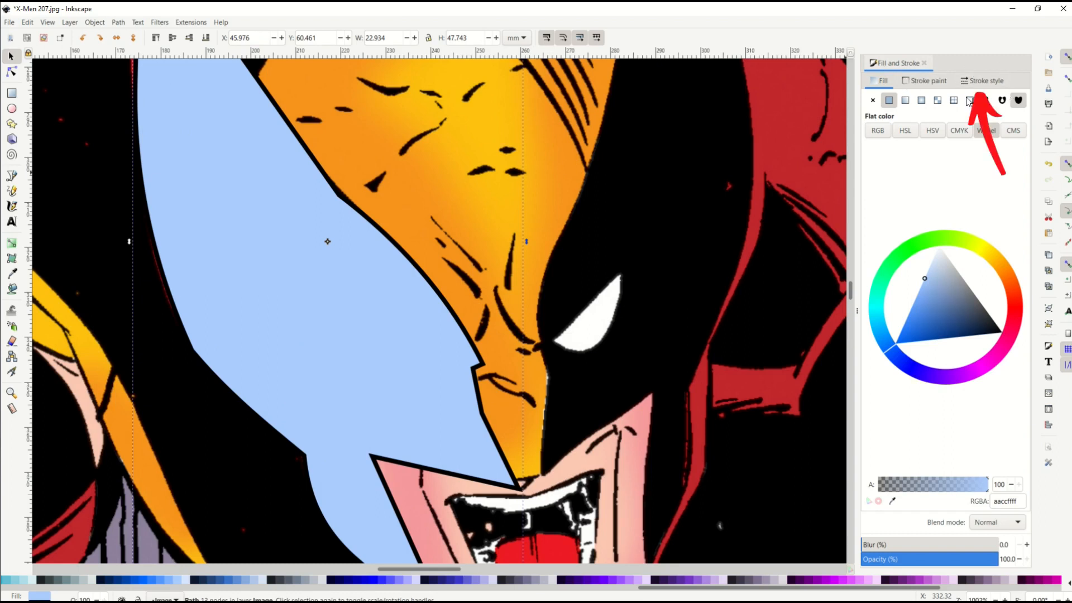
pyautogui.click(984, 80)
pyautogui.write('0.000')
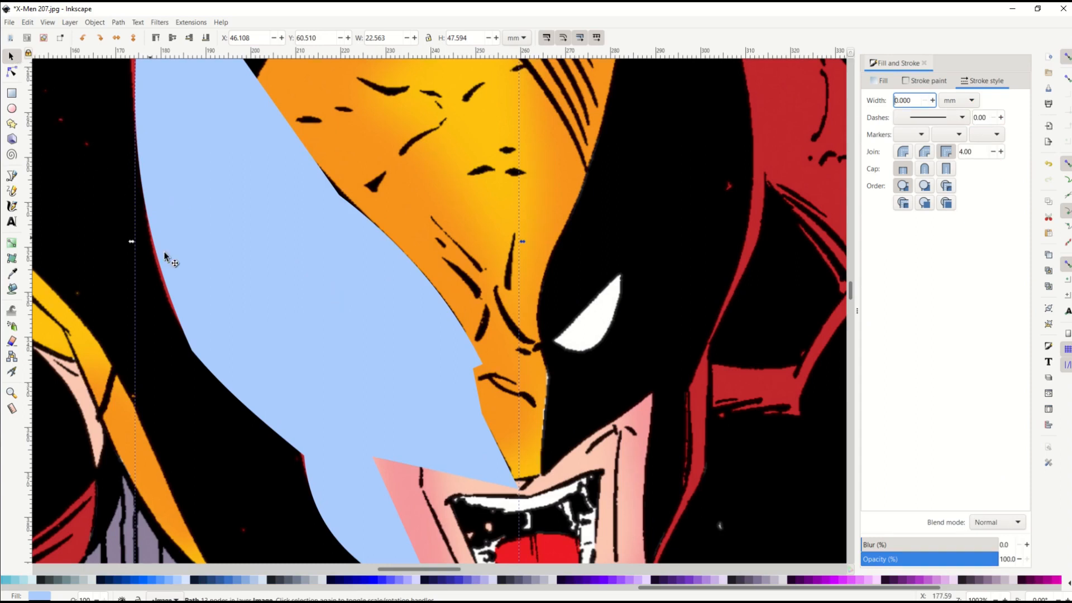
pyautogui.moveTo(166, 258); pyautogui.dragTo(198, 274)
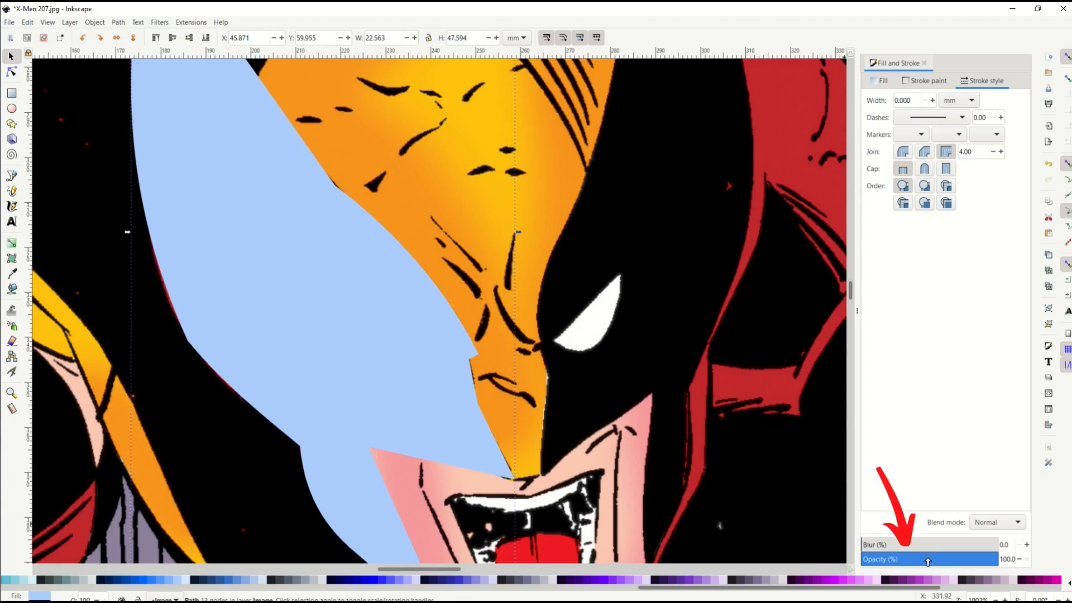
# Lower the mask shape's opacity to about 55% and align its top point with the mask tip.
pyautogui.moveTo(928, 559); pyautogui.dragTo(889, 559)
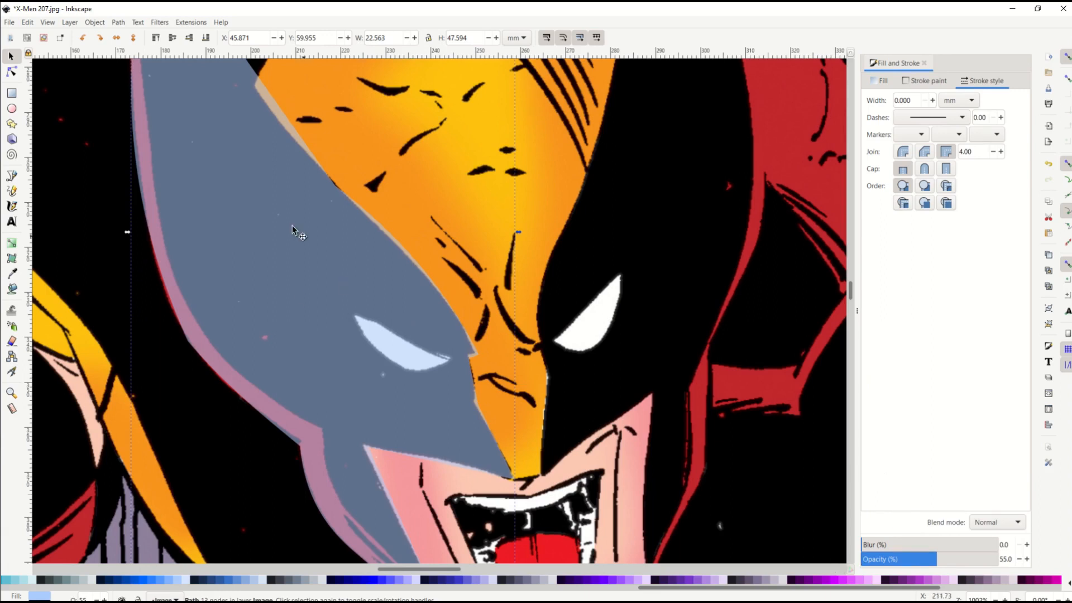
pyautogui.moveTo(11, 63)
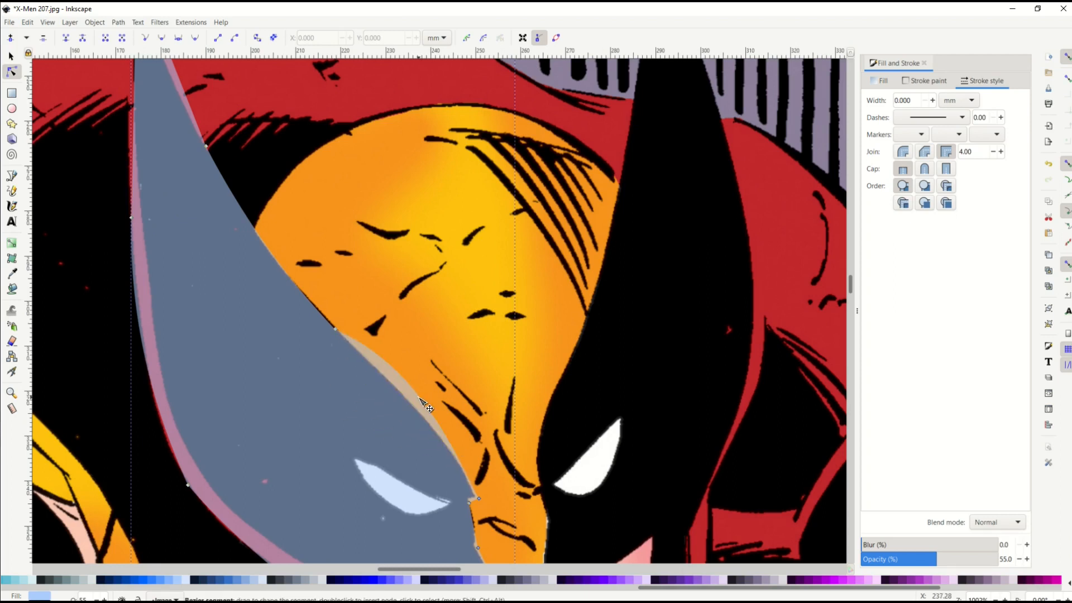
pyautogui.moveTo(418, 398)
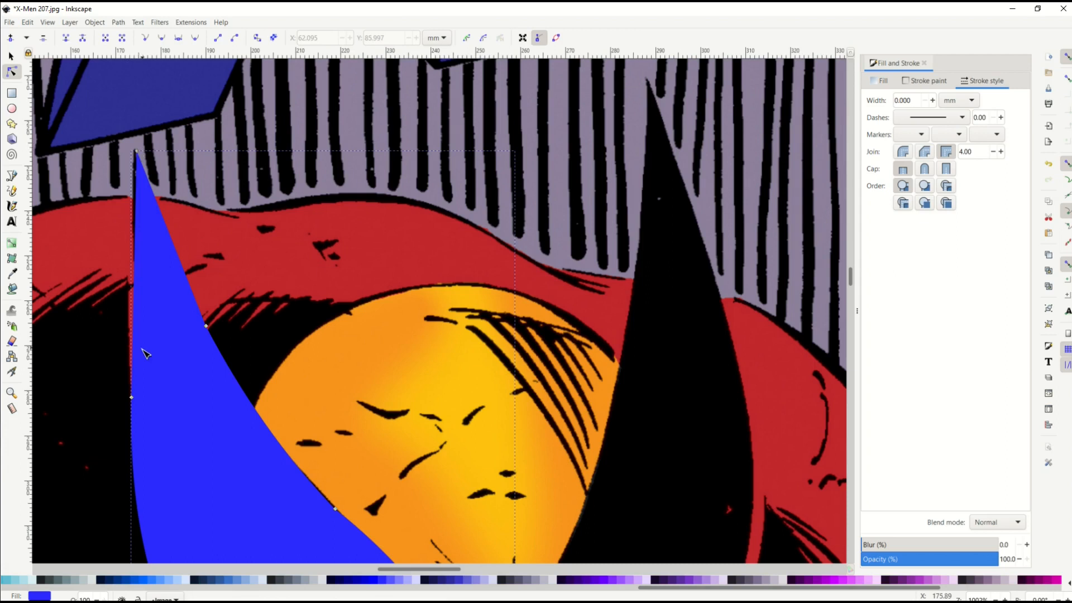
pyautogui.moveTo(137, 233)
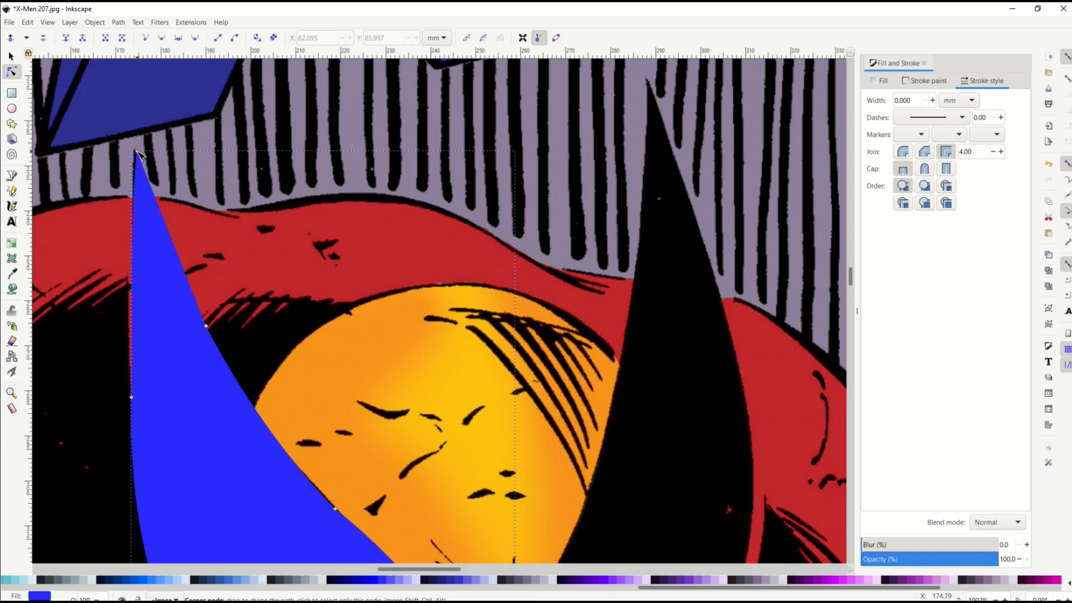
pyautogui.moveTo(137, 154); pyautogui.dragTo(121, 152)
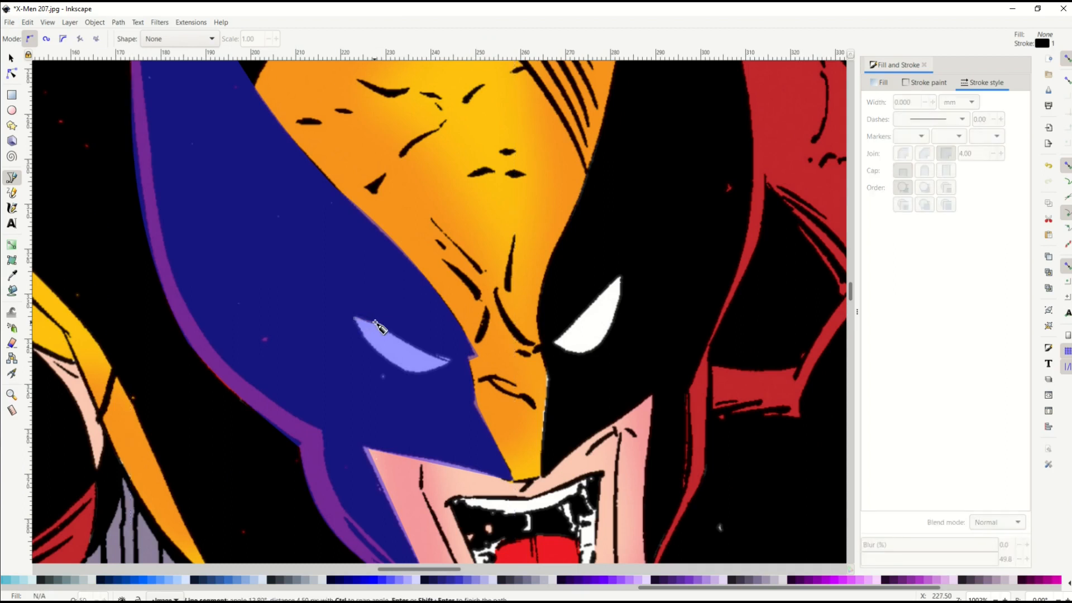
# Trace the eye hole, curve its lower edge to fit, and set stroke width 0.000.
pyautogui.click(454, 364)
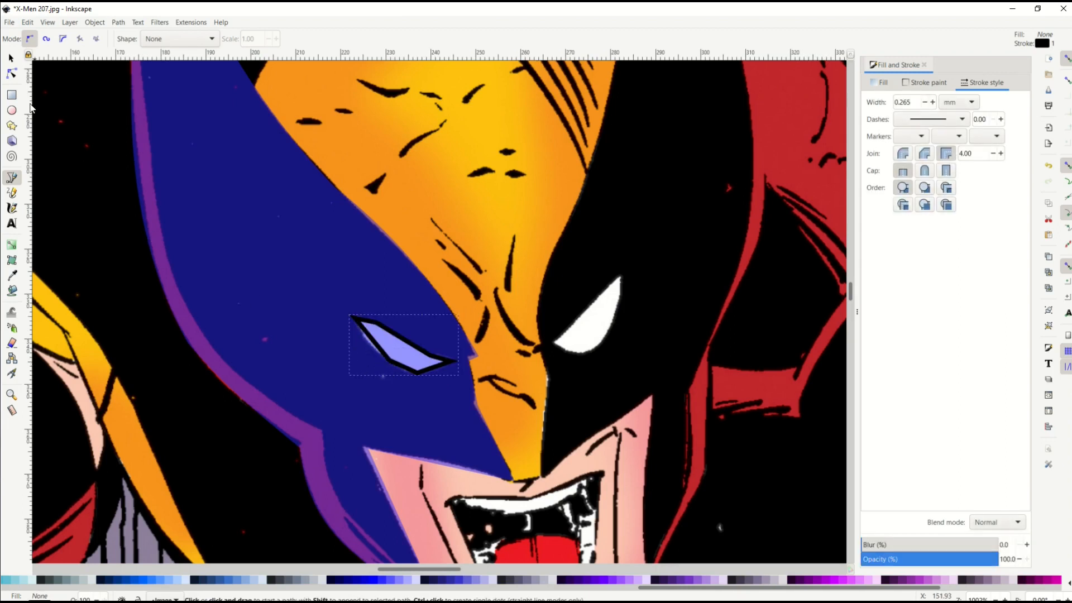
pyautogui.click(11, 71)
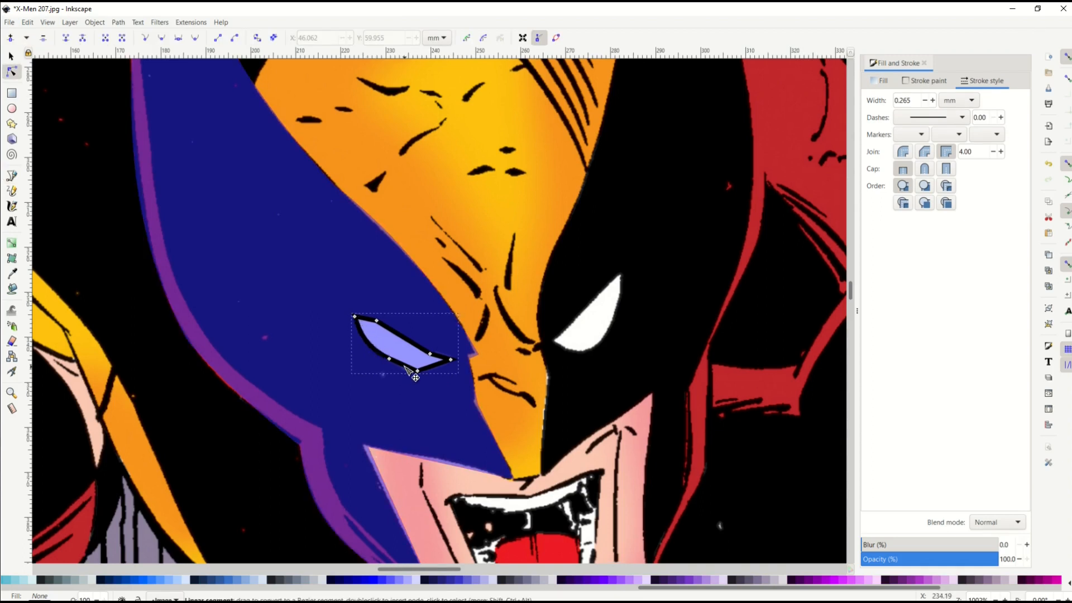
pyautogui.moveTo(417, 358); pyautogui.dragTo(451, 366)
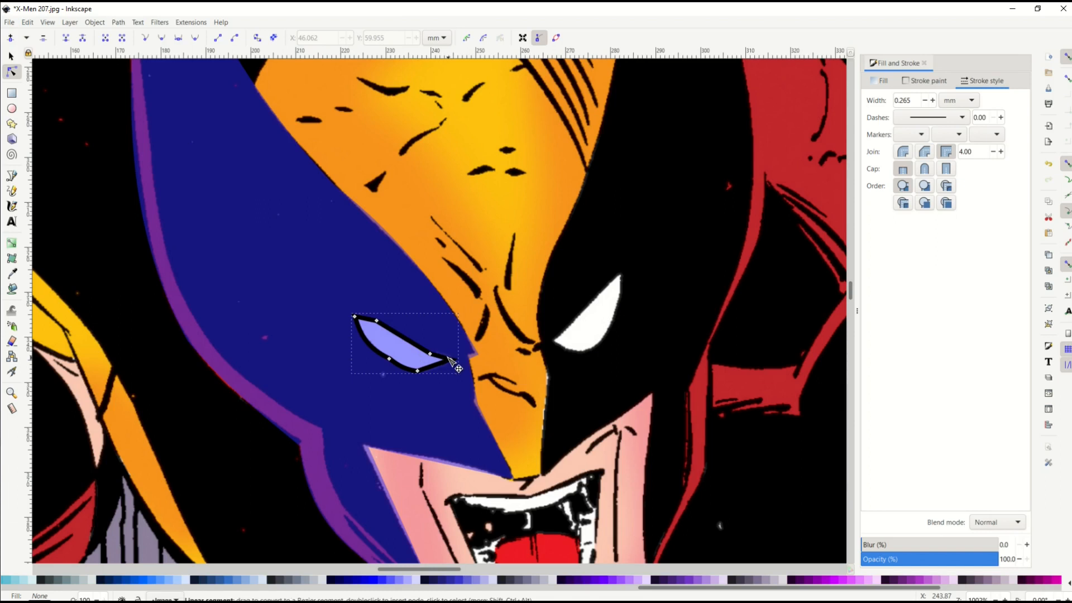
pyautogui.moveTo(434, 359)
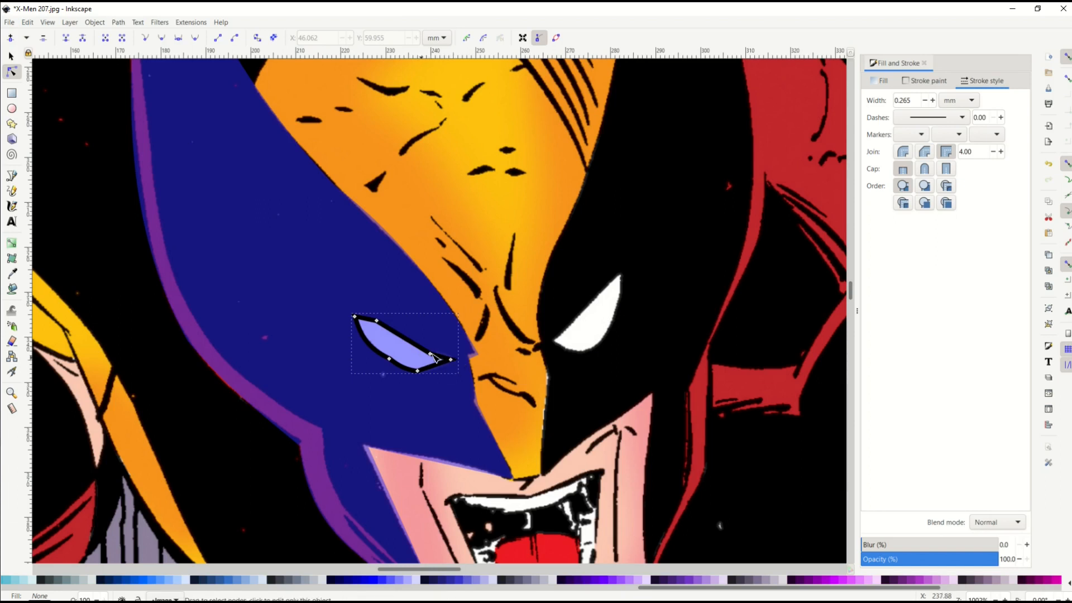
pyautogui.moveTo(960, 103)
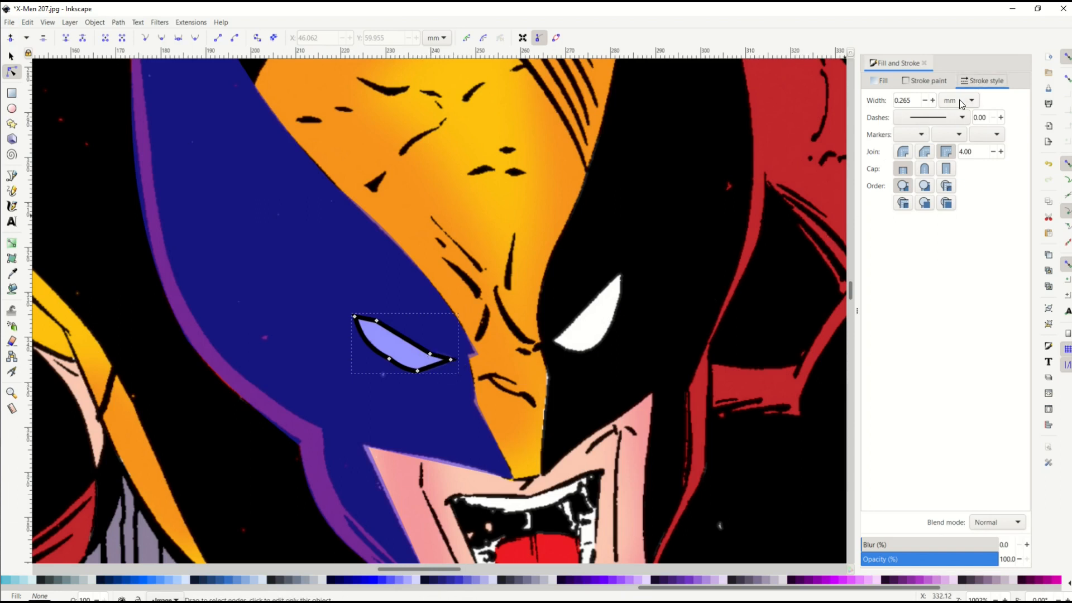
pyautogui.write('0.000')
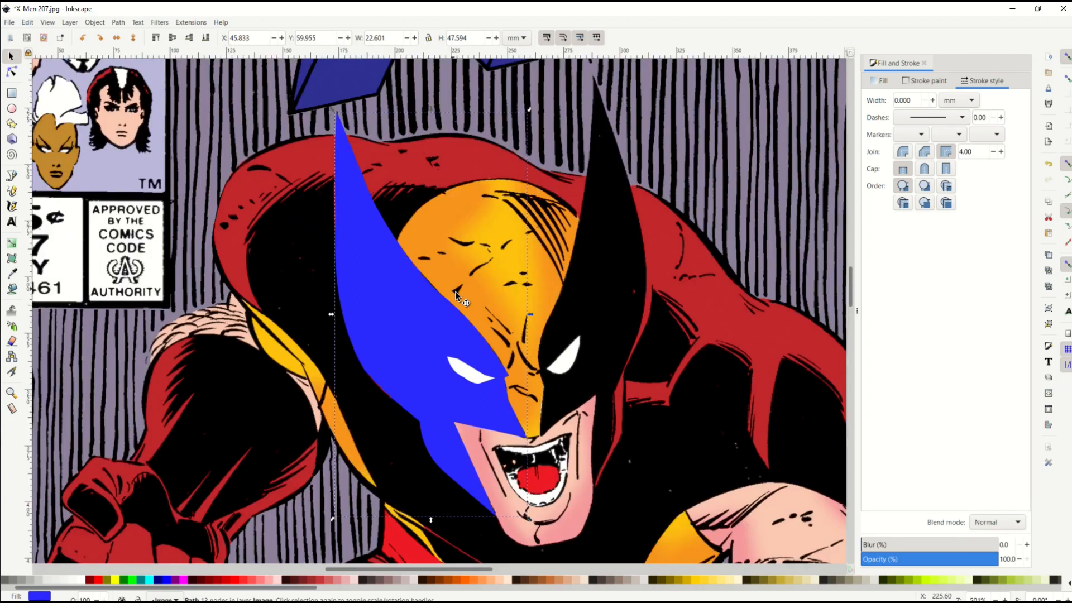
pyautogui.moveTo(489, 325)
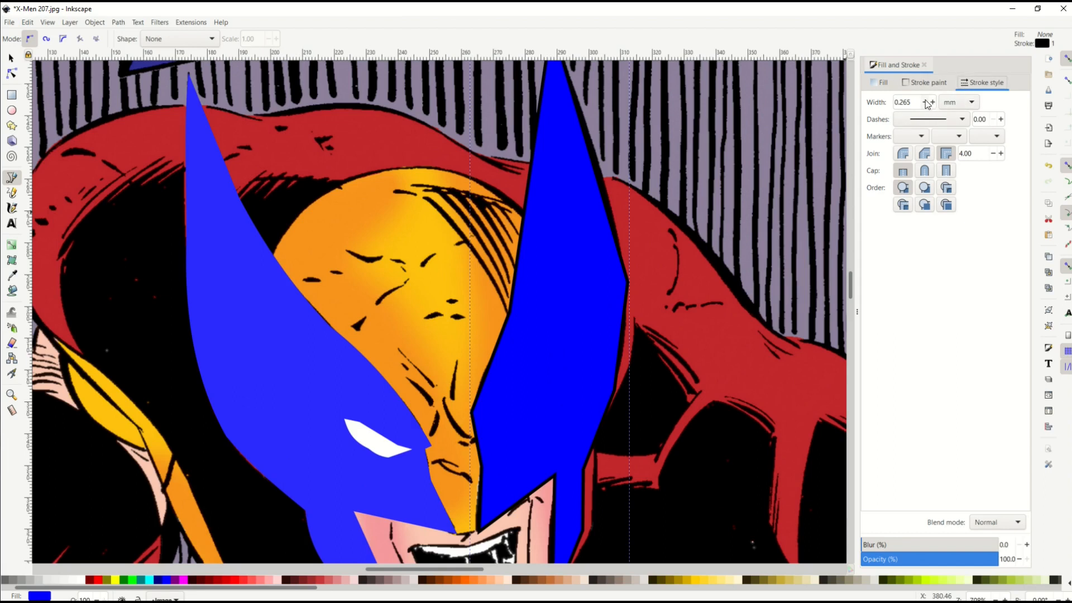
# Set the right mask half's stroke width to 0.000.
pyautogui.write('0.000')
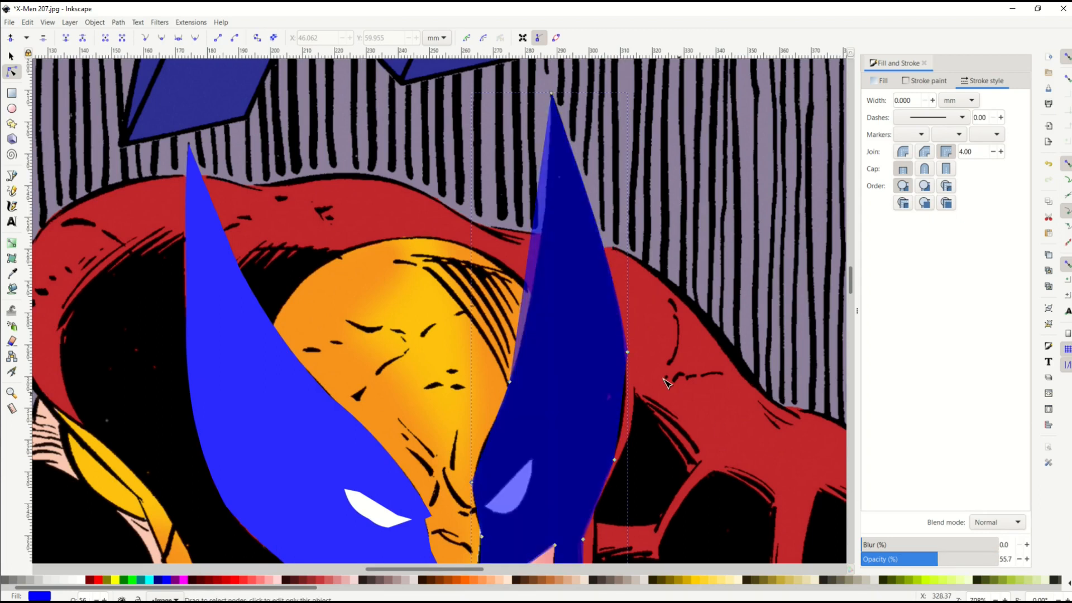
pyautogui.moveTo(536, 279)
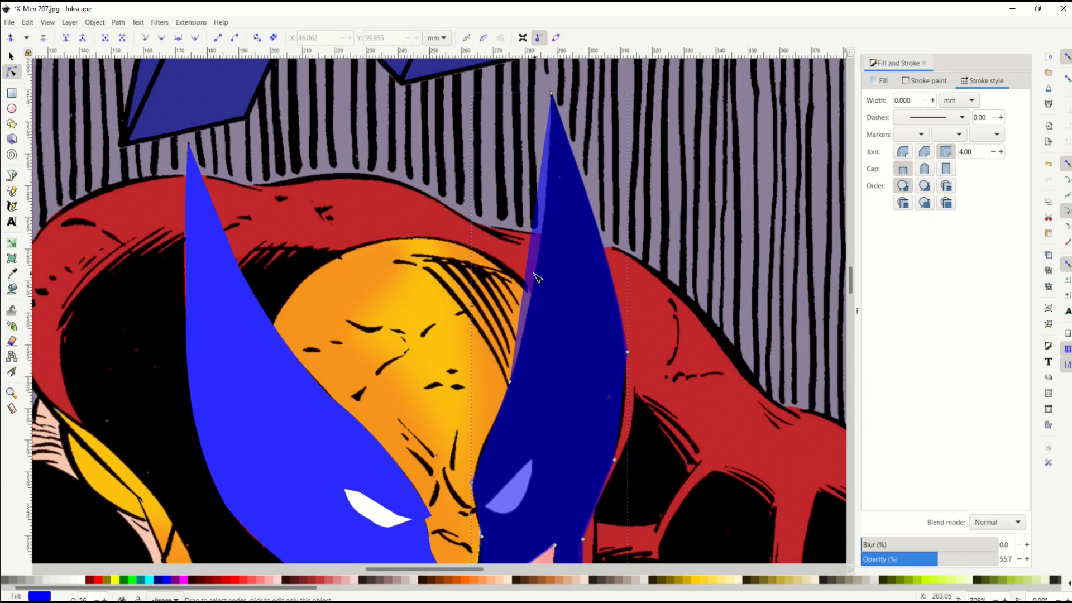
pyautogui.moveTo(537, 265)
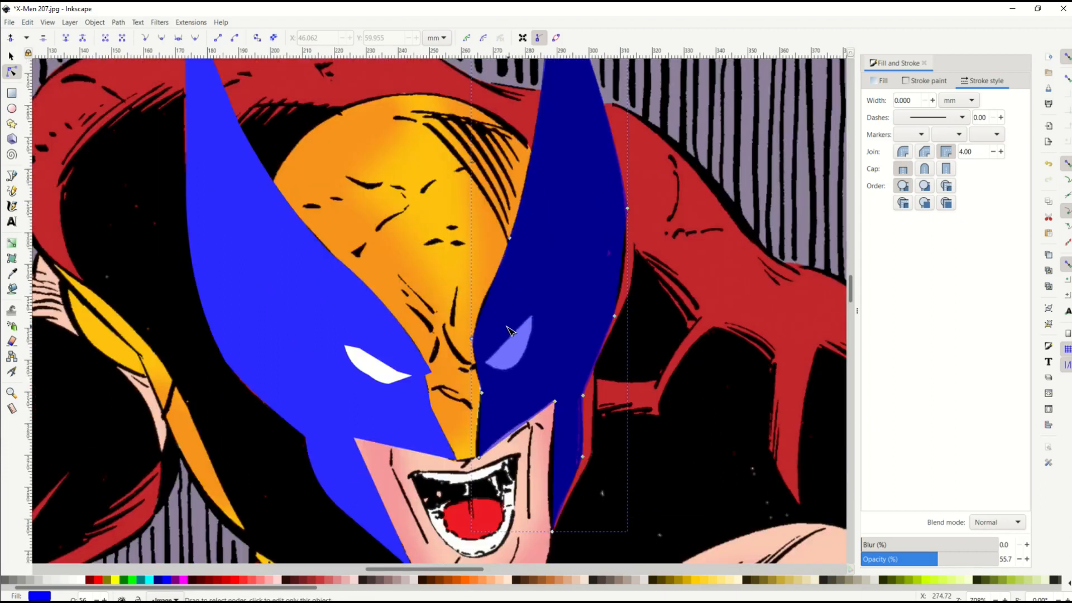
pyautogui.moveTo(485, 316)
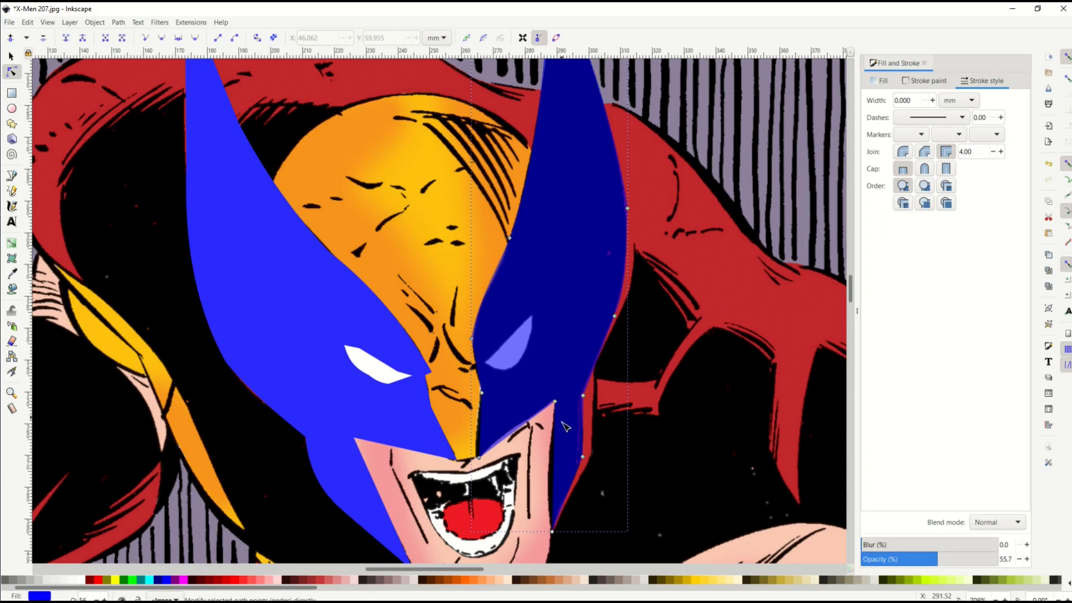
pyautogui.moveTo(560, 475)
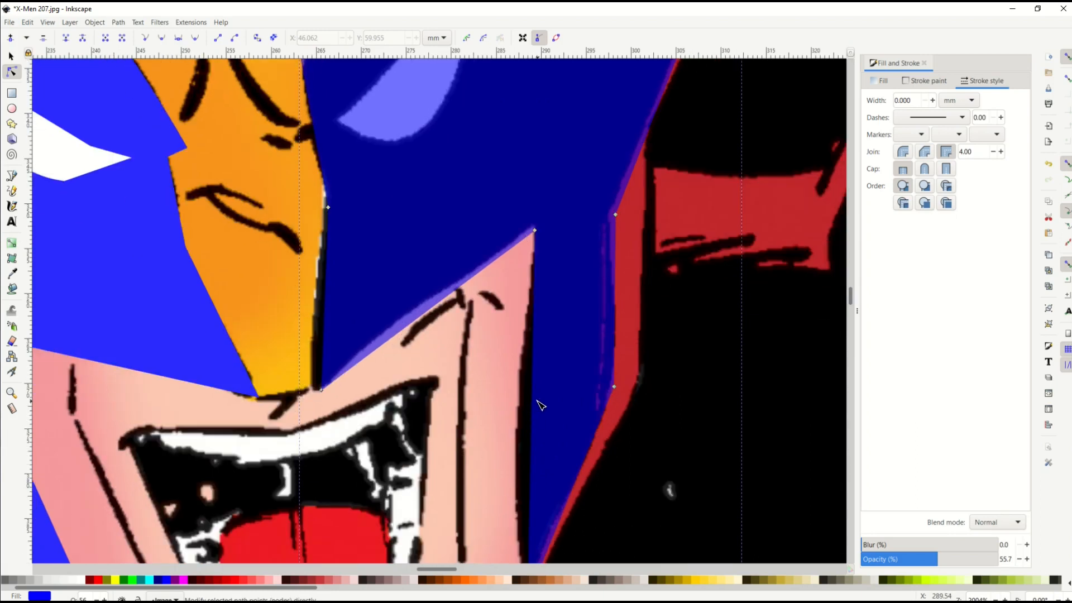
pyautogui.moveTo(533, 392)
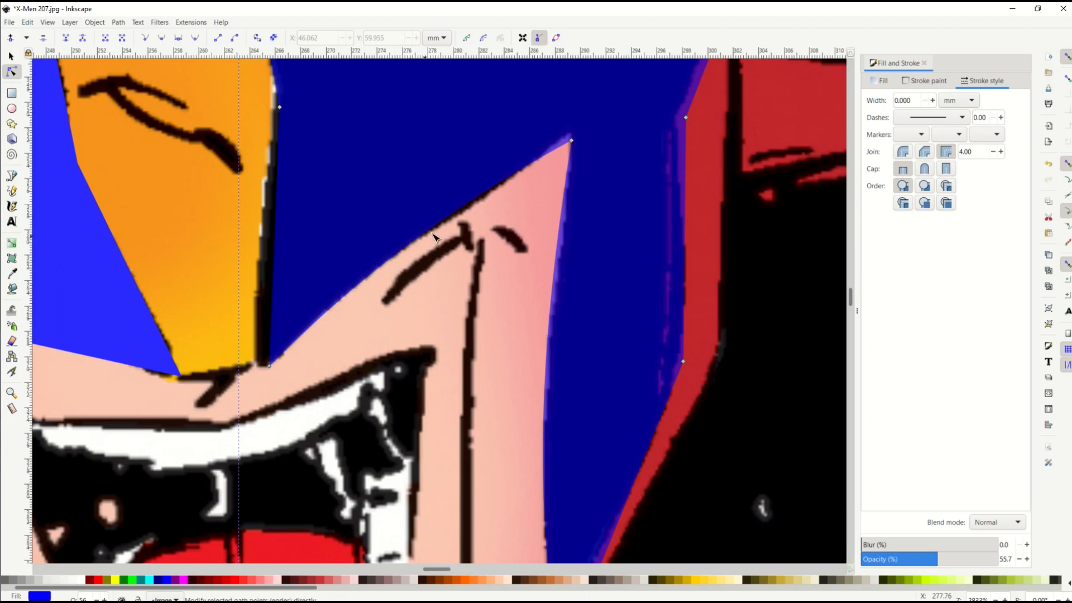
pyautogui.moveTo(441, 248)
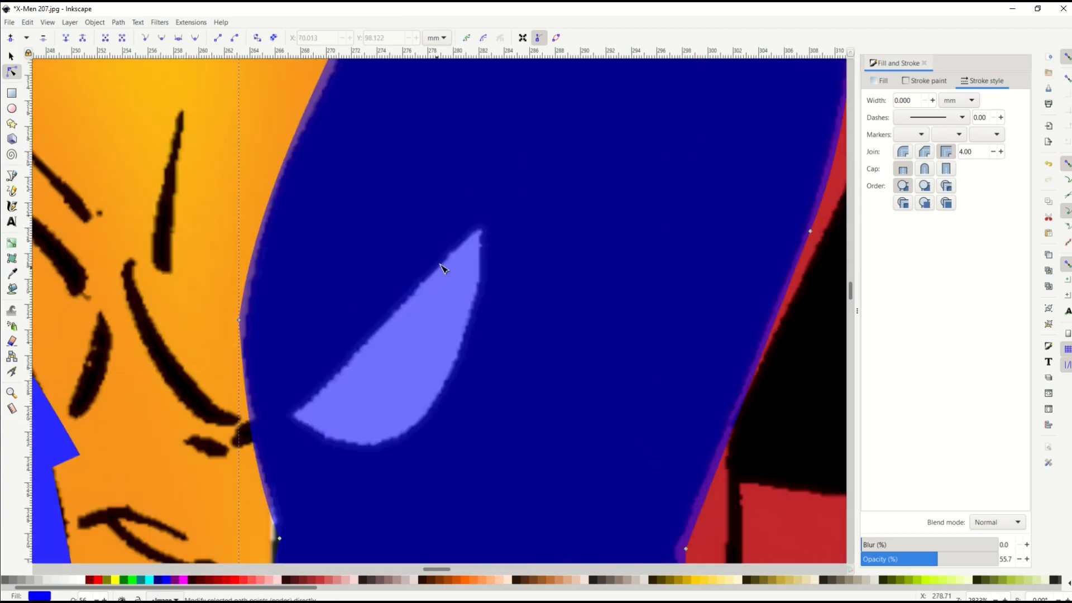
# Outline the right mask's eye hole with the Bezier pen and lower its opacity.
pyautogui.click(12, 176)
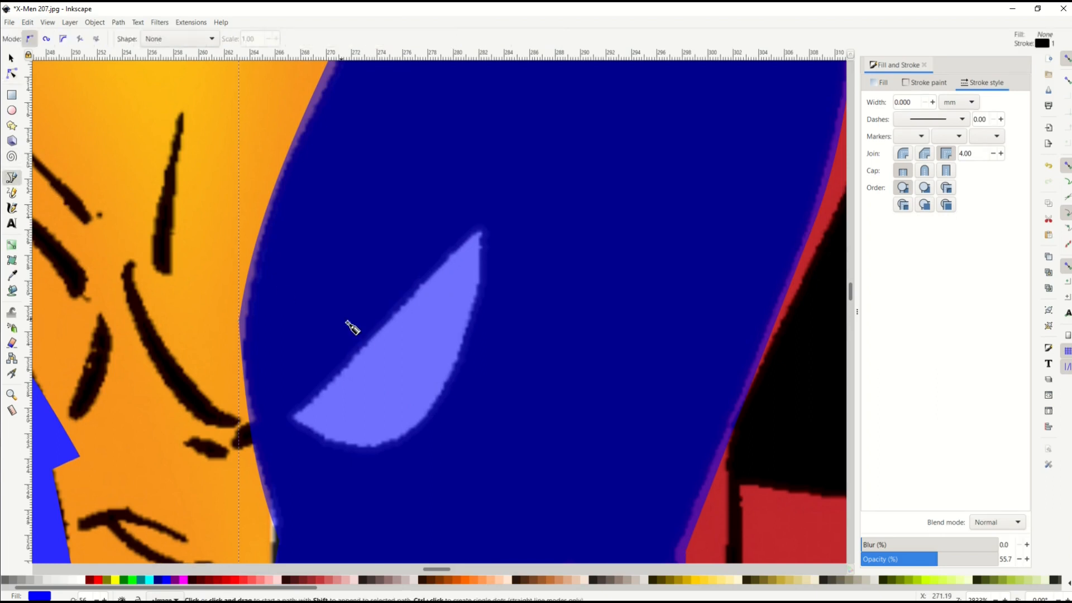
pyautogui.click(293, 415)
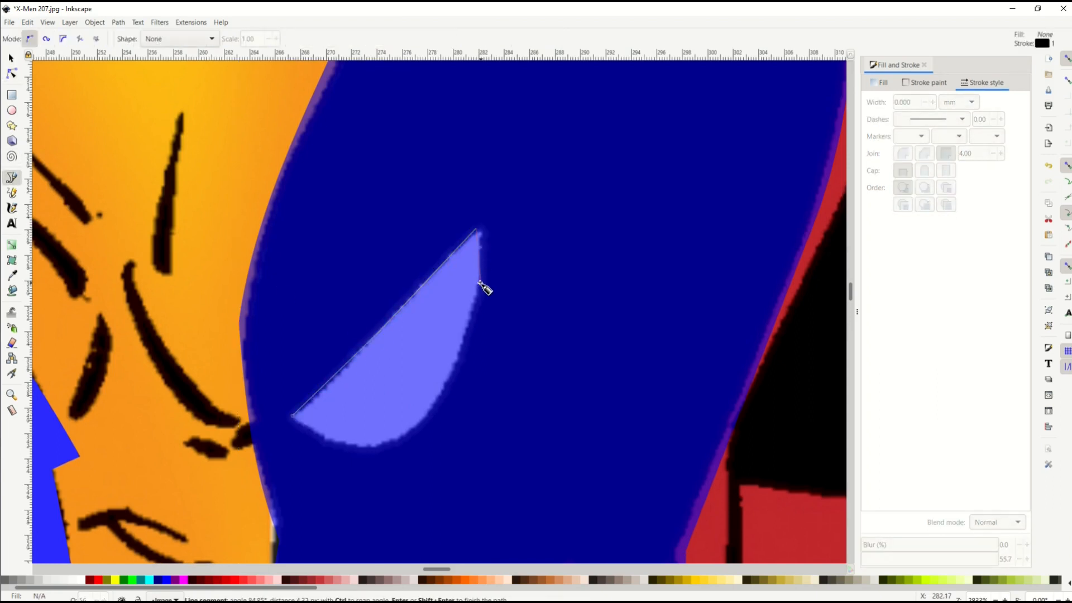
pyautogui.click(365, 447)
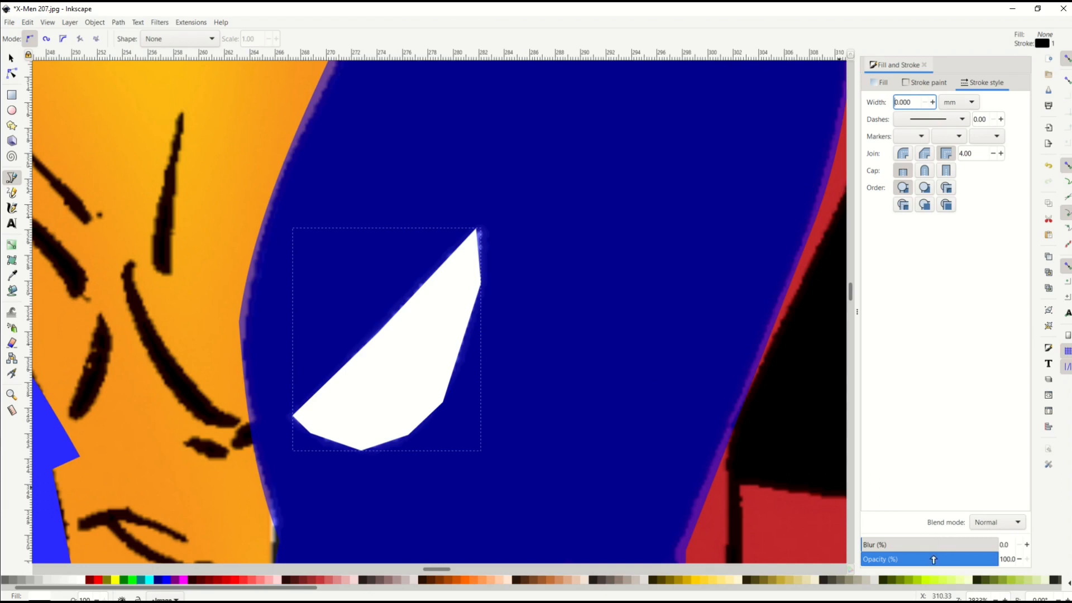
pyautogui.moveTo(997, 558); pyautogui.dragTo(930, 559)
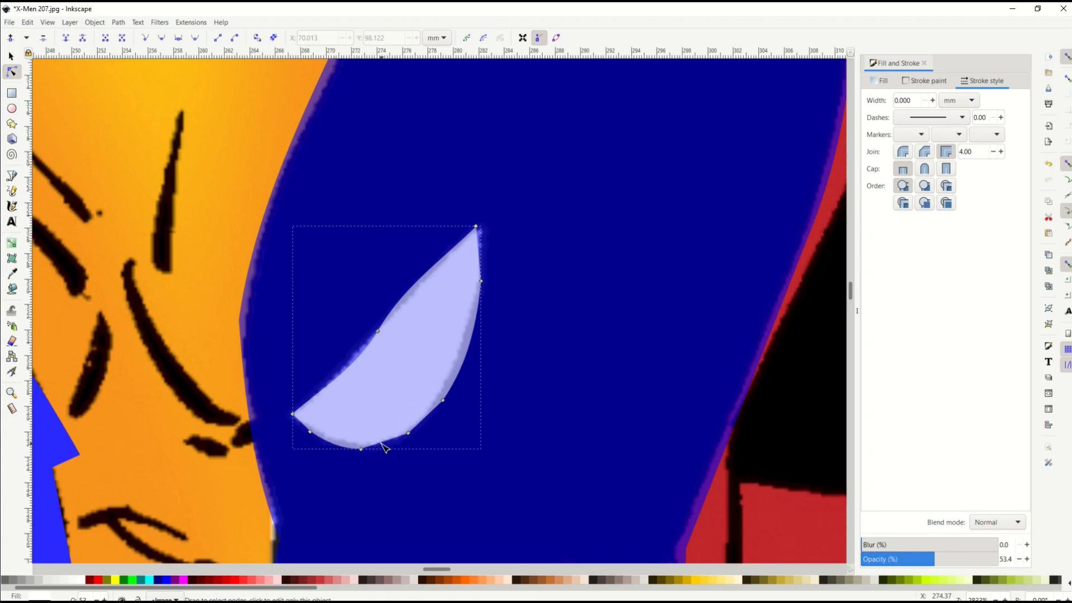
pyautogui.moveTo(389, 450)
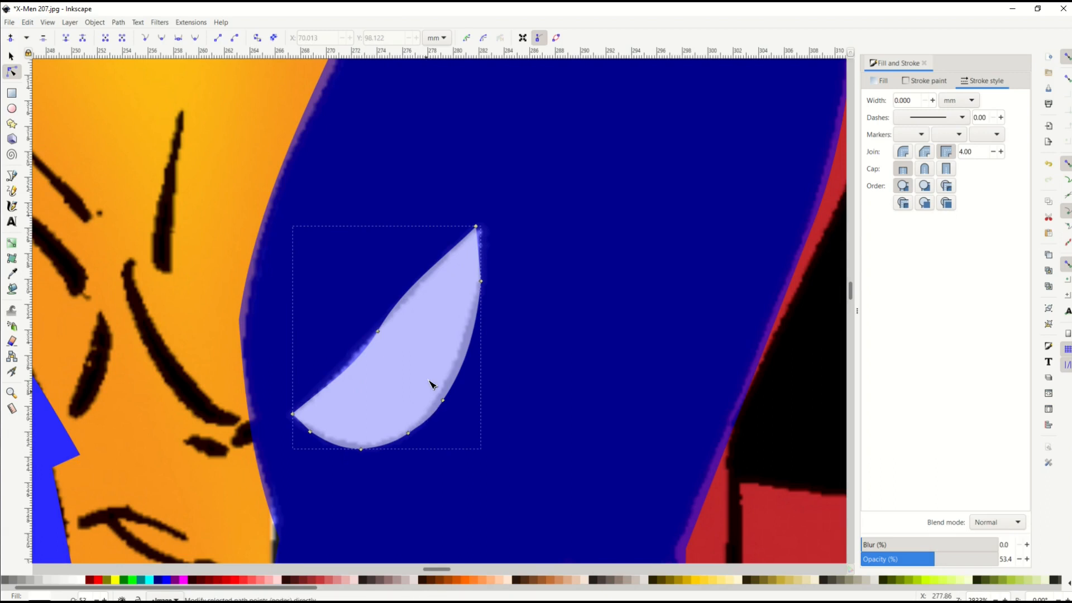
pyautogui.moveTo(386, 247)
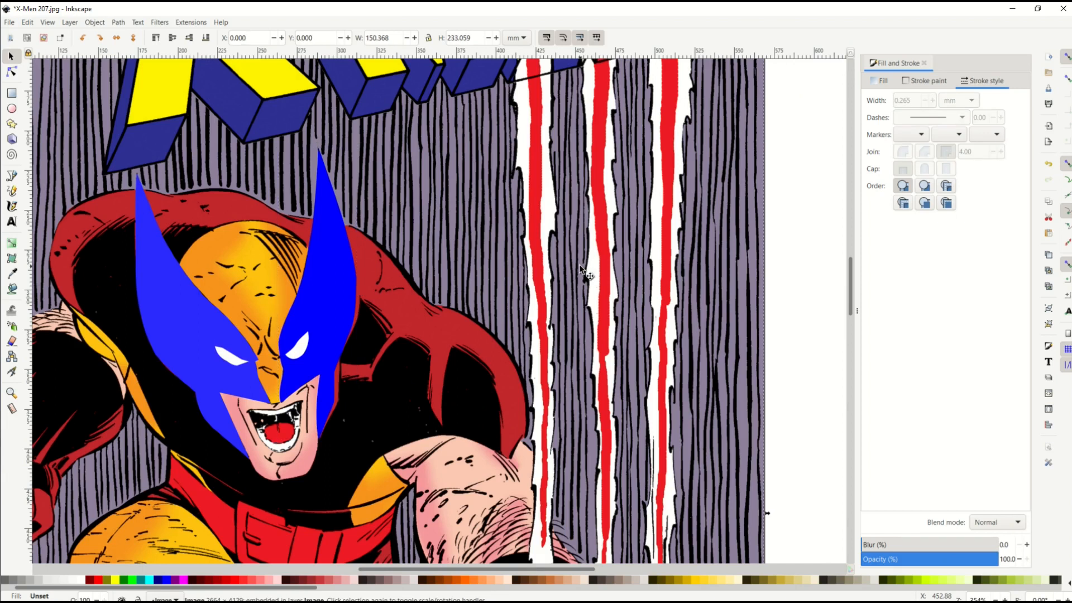
# Delete the comic cover image and clear the selection.
pyautogui.press('Delete')
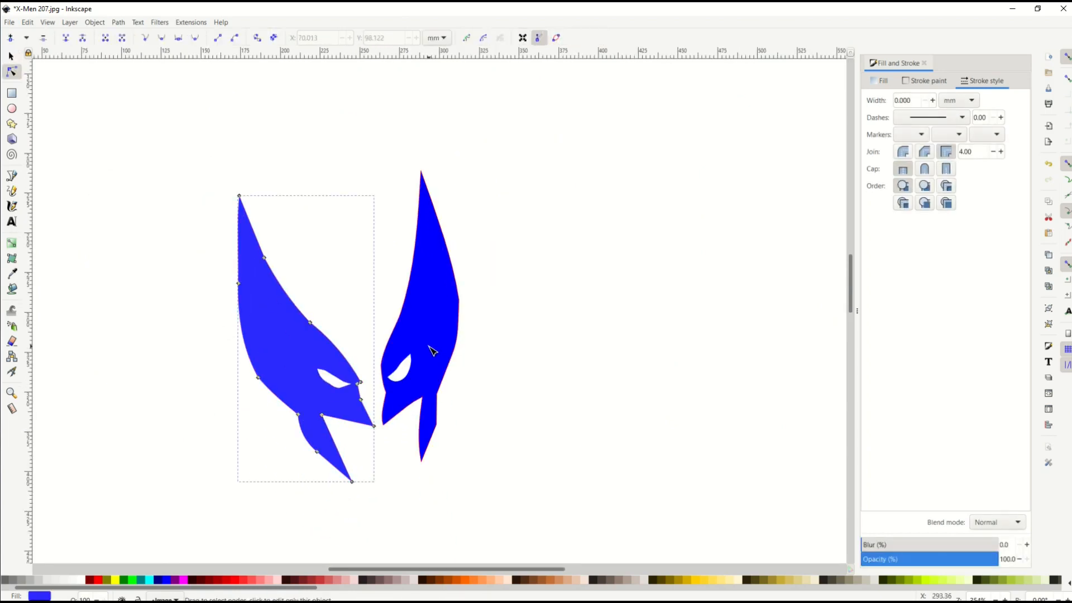
pyautogui.click(514, 154)
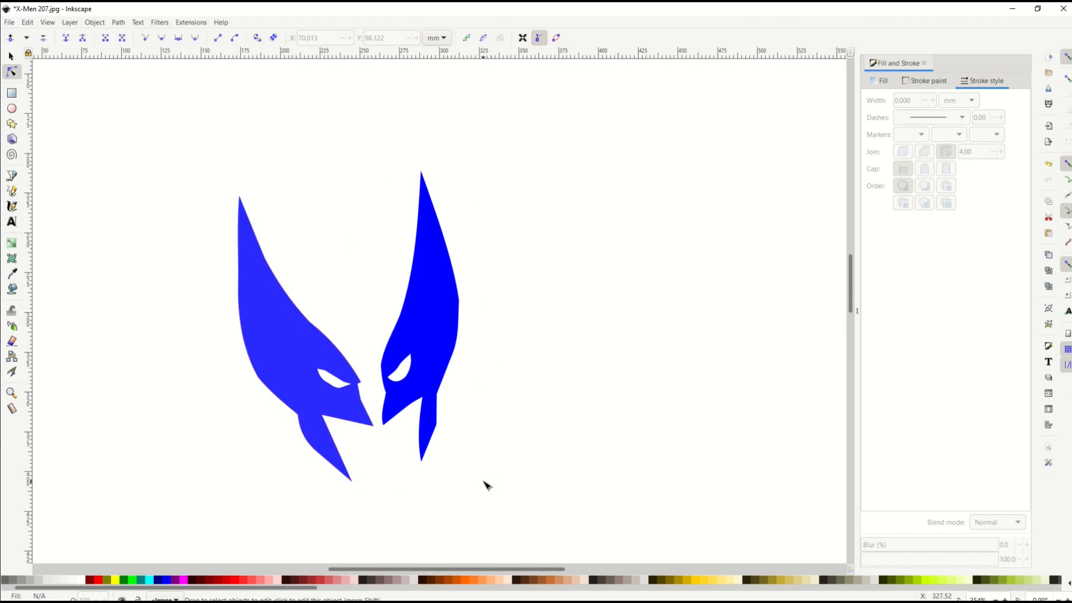
# Draw a closed curved outline with the Bezier tool left of the mask halves.
pyautogui.click(12, 179)
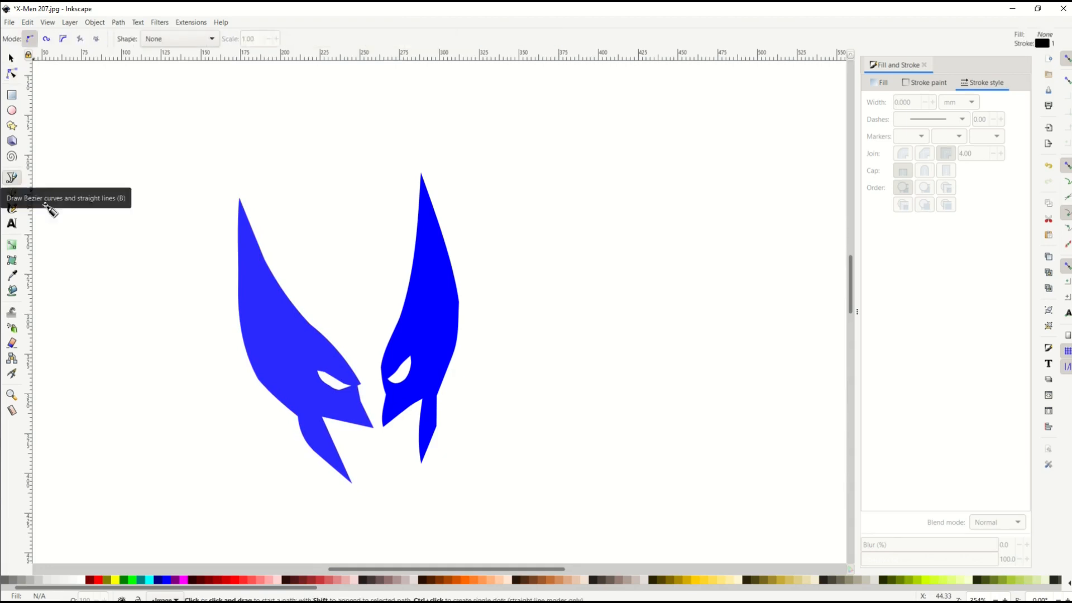
pyautogui.moveTo(101, 224); pyautogui.dragTo(120, 341)
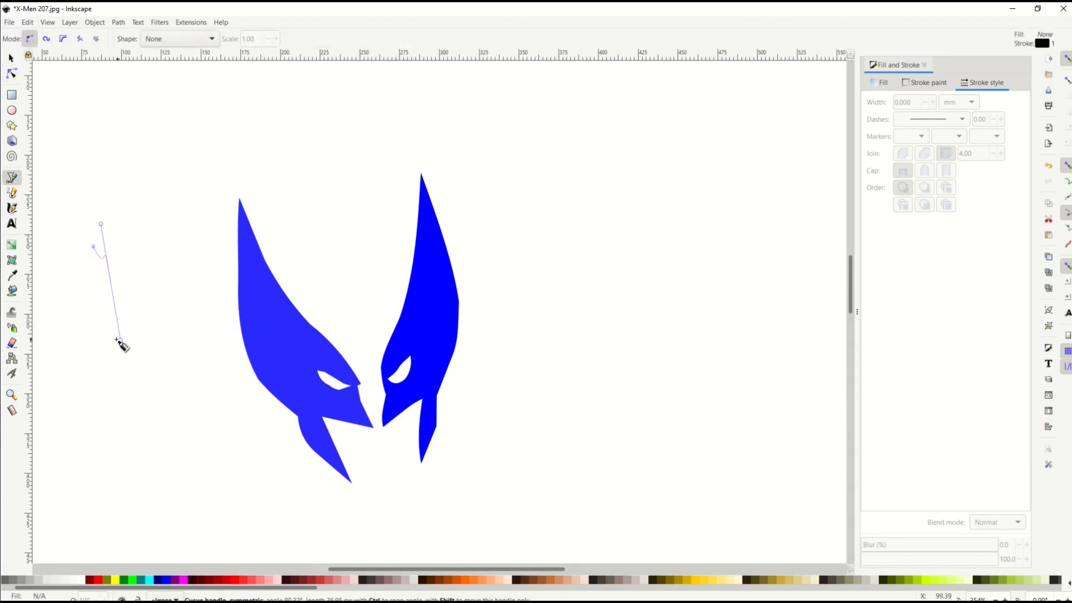
pyautogui.moveTo(116, 342); pyautogui.dragTo(197, 371)
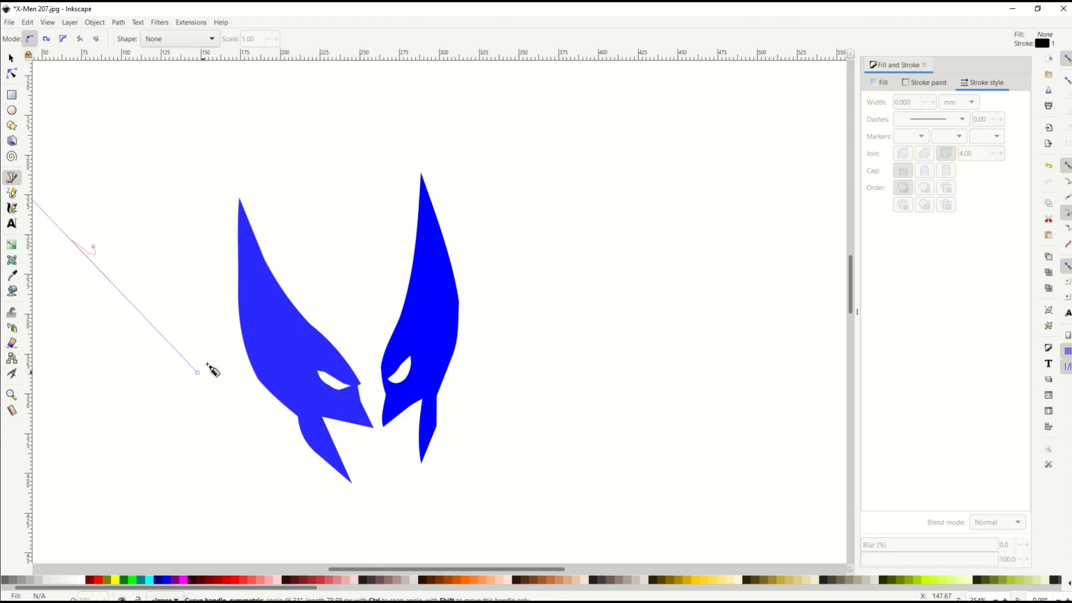
pyautogui.moveTo(197, 372); pyautogui.dragTo(152, 283)
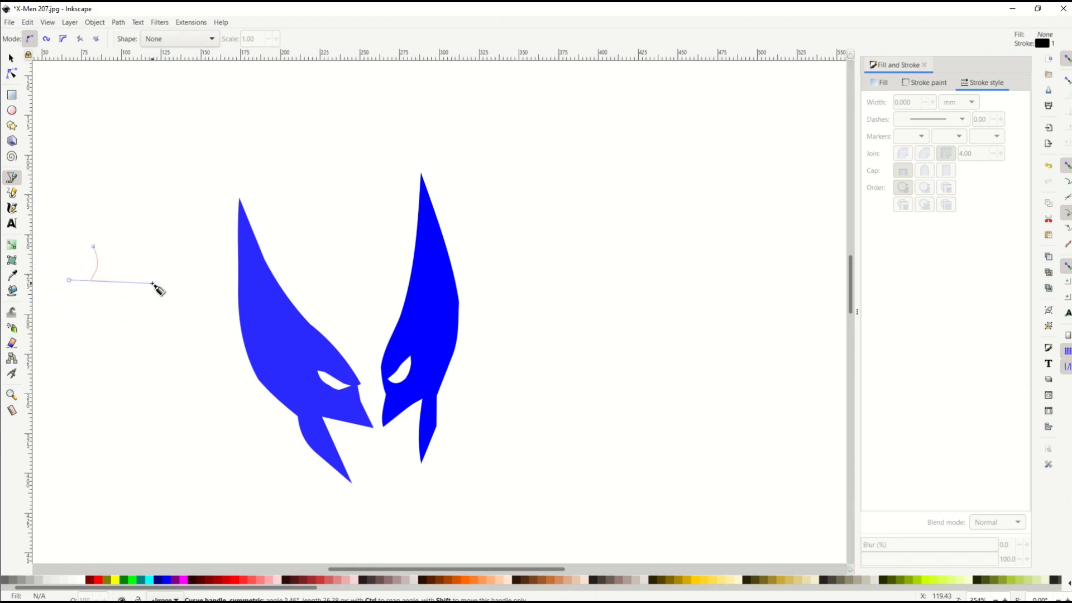
pyautogui.click(202, 443)
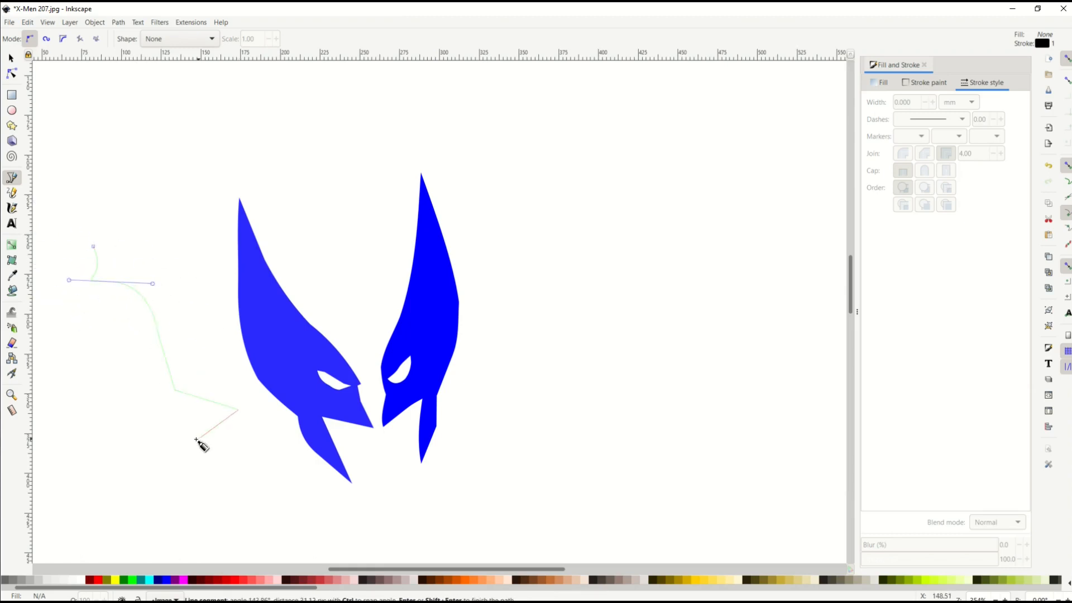
pyautogui.click(95, 247)
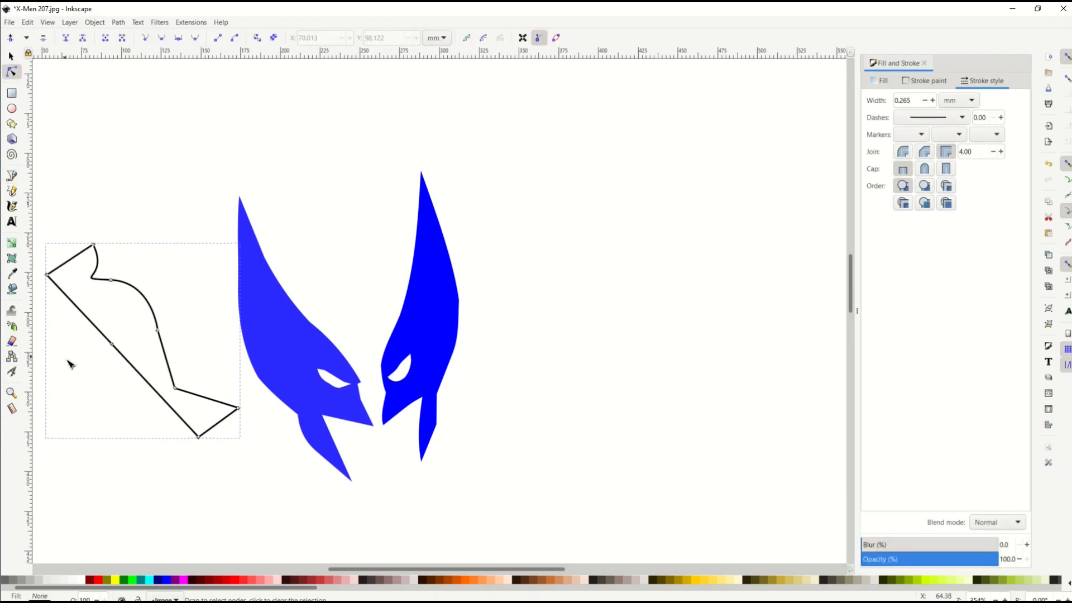
pyautogui.moveTo(149, 390)
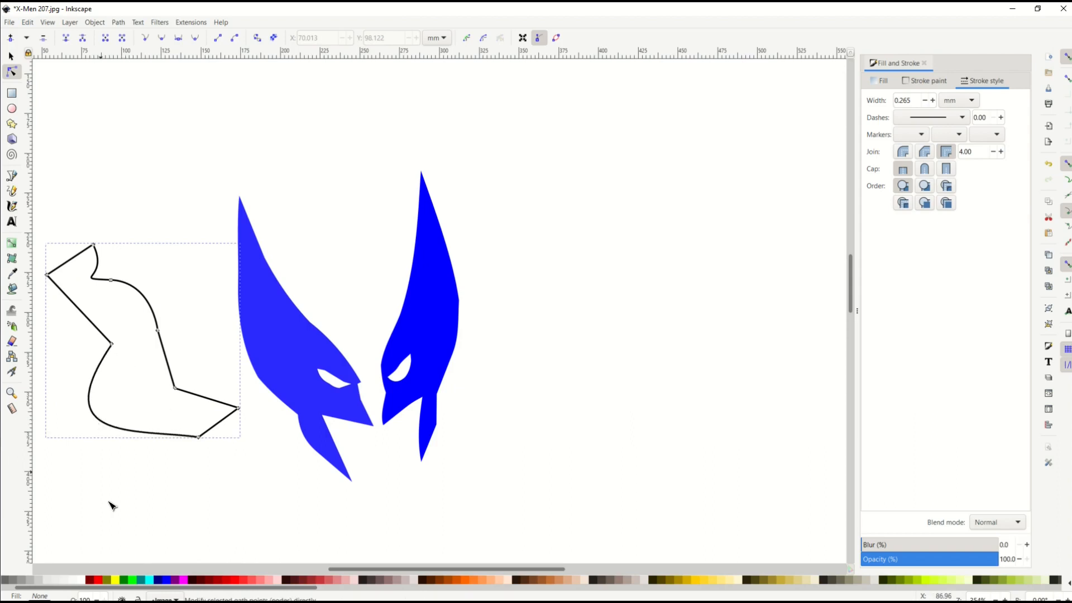
pyautogui.moveTo(155, 520)
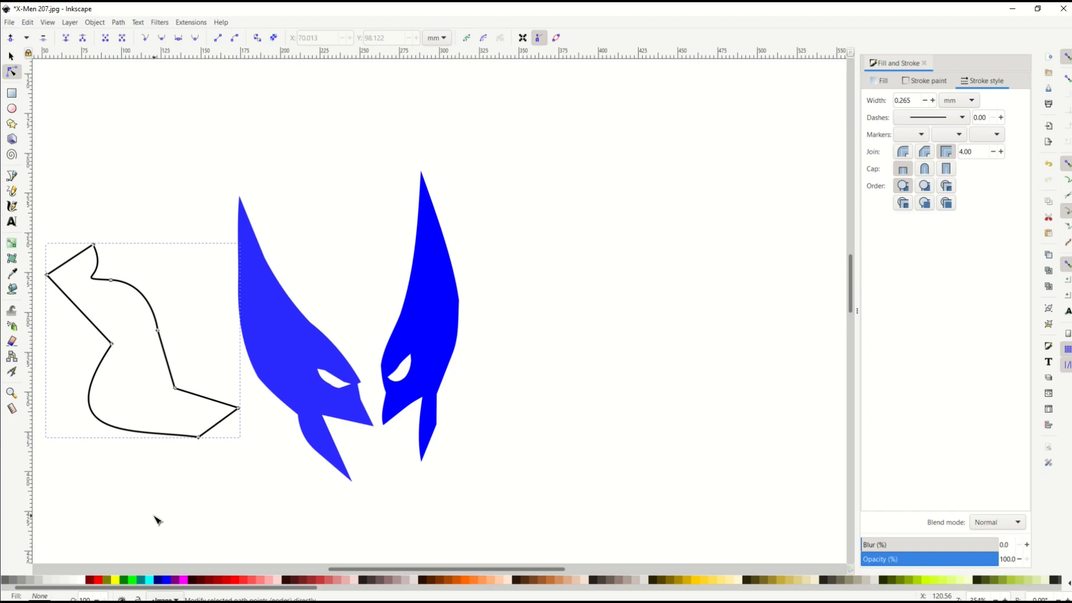